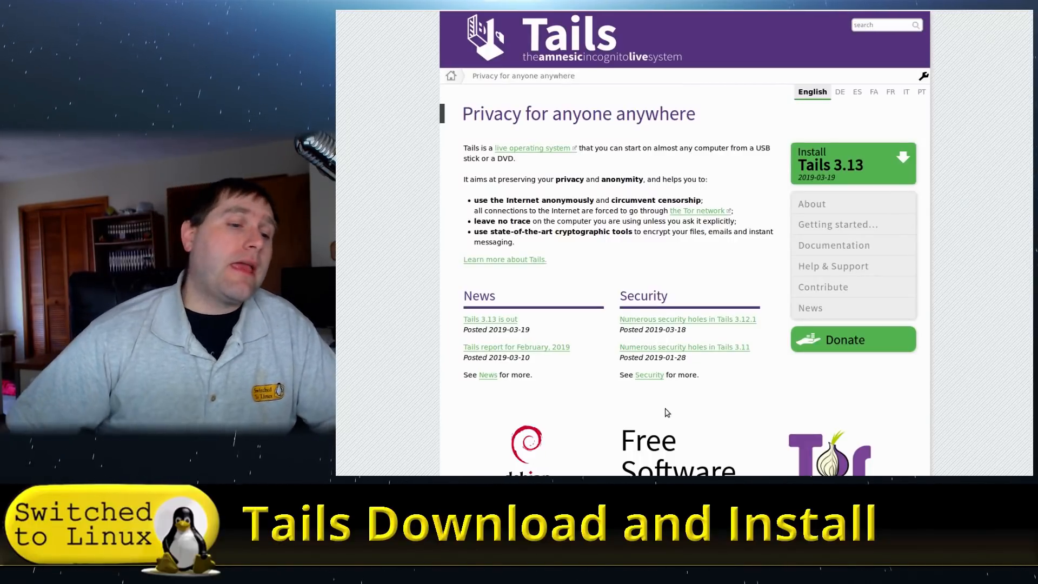
- Open the Install Tails 3.13 page and choose Linux to see its installation options
{"action": "scroll", "scroll_direction": "down", "scroll_amount": 3}
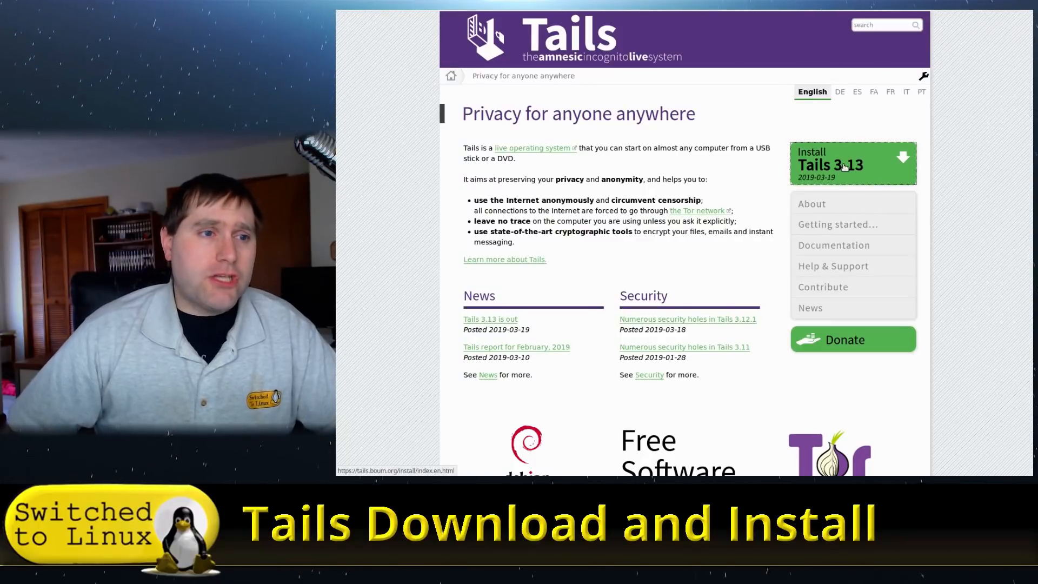
{"action": "left_click", "coordinate": [853, 162]}
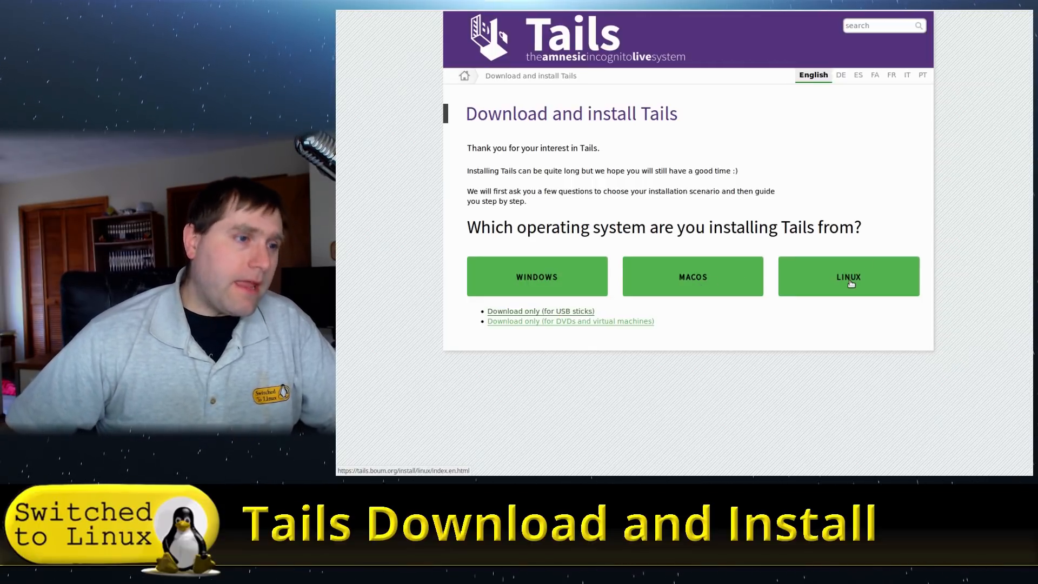
{"action": "left_click", "coordinate": [848, 277]}
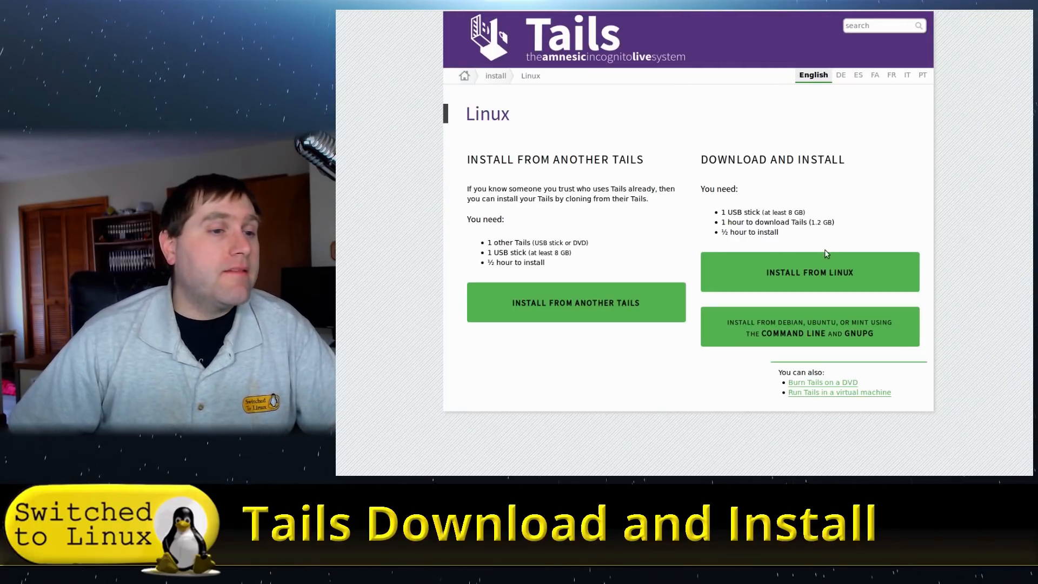
{"action": "mouse_move", "coordinate": [826, 270]}
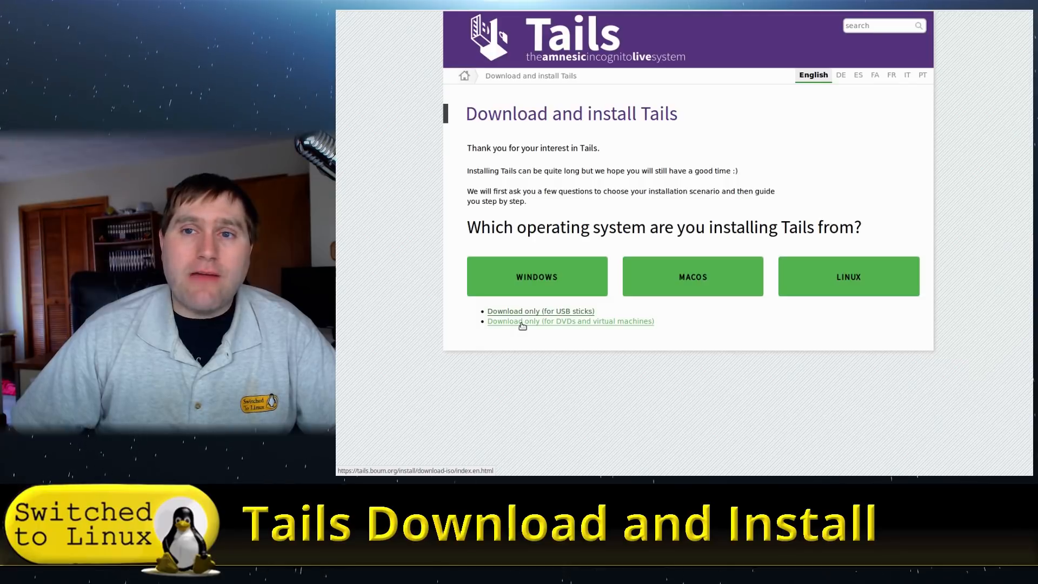
- Follow the 'Download only' link to the Tails 3.13 USB download and verify page
{"action": "left_click", "coordinate": [540, 311]}
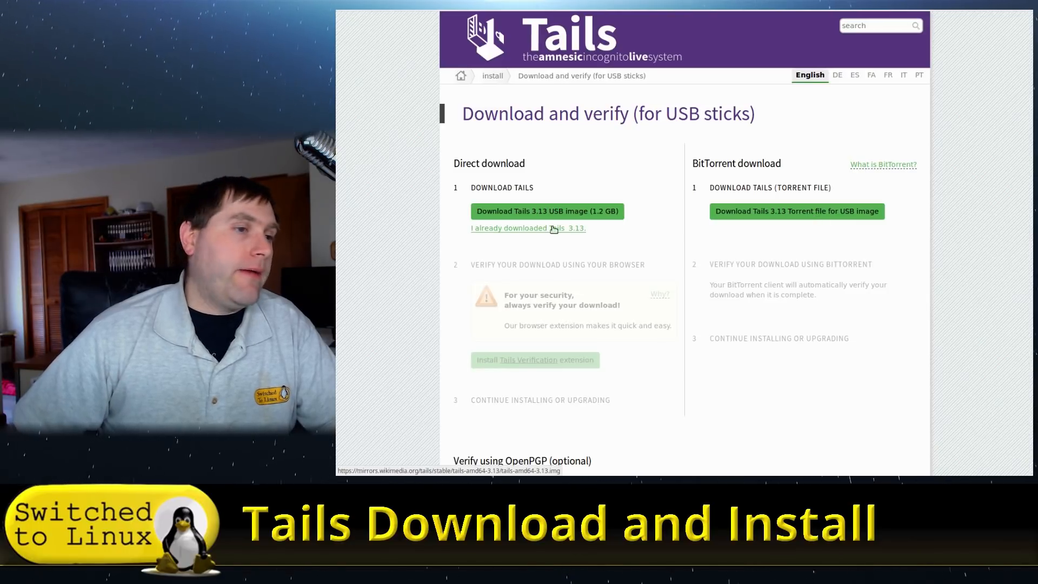
{"action": "mouse_move", "coordinate": [543, 357]}
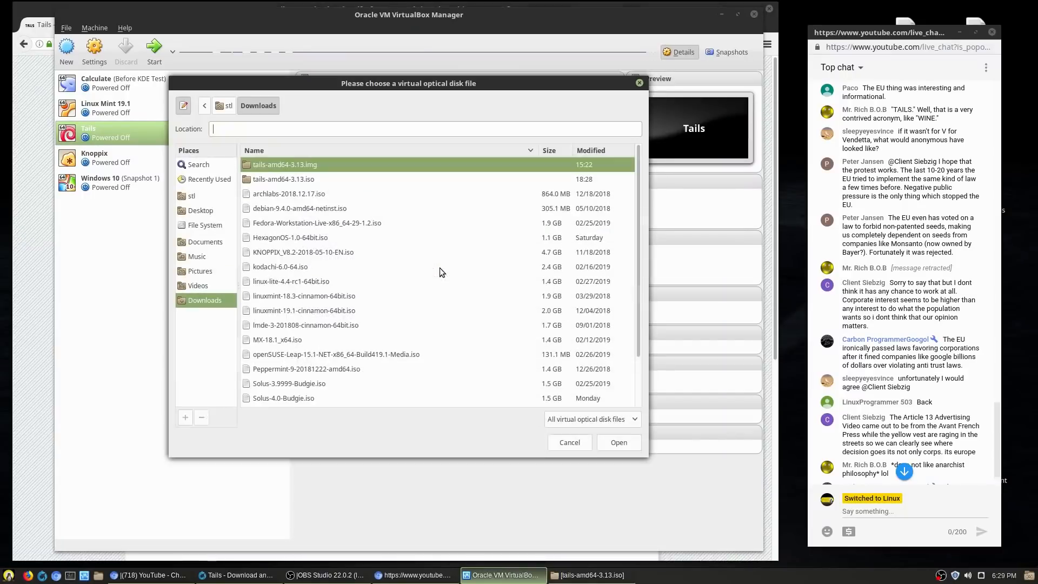
- Attach tails-amd64-3.13.iso from Downloads as the Tails VM's disk and boot it
{"action": "double_click", "coordinate": [284, 179]}
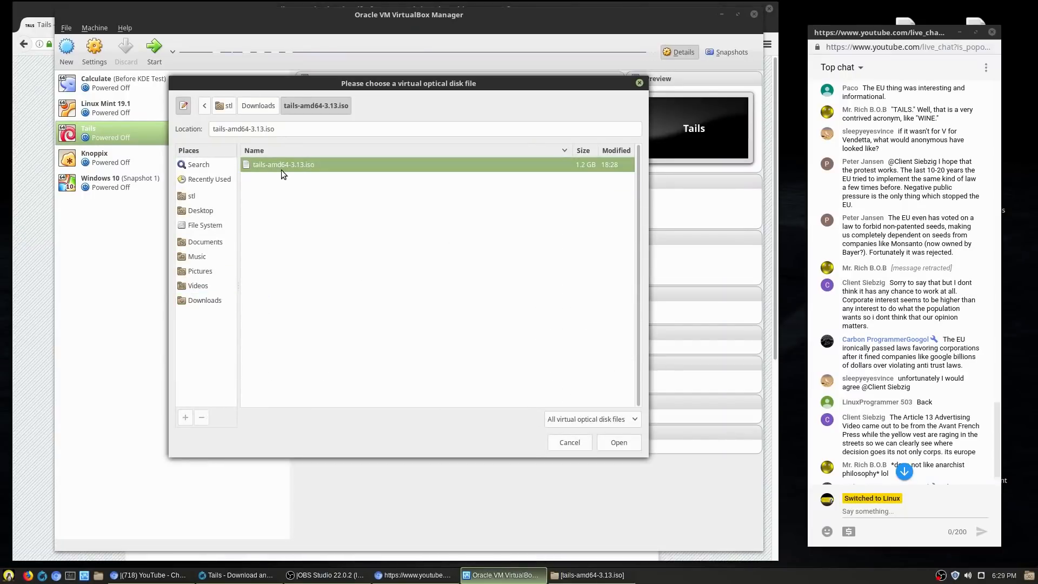
{"action": "left_click", "coordinate": [617, 442]}
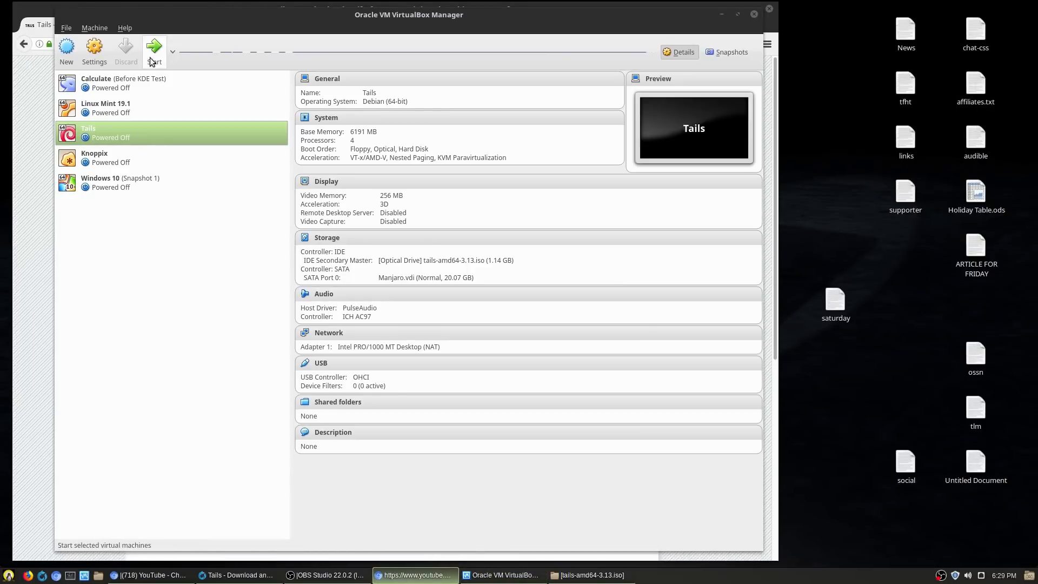
{"action": "left_click", "coordinate": [154, 47]}
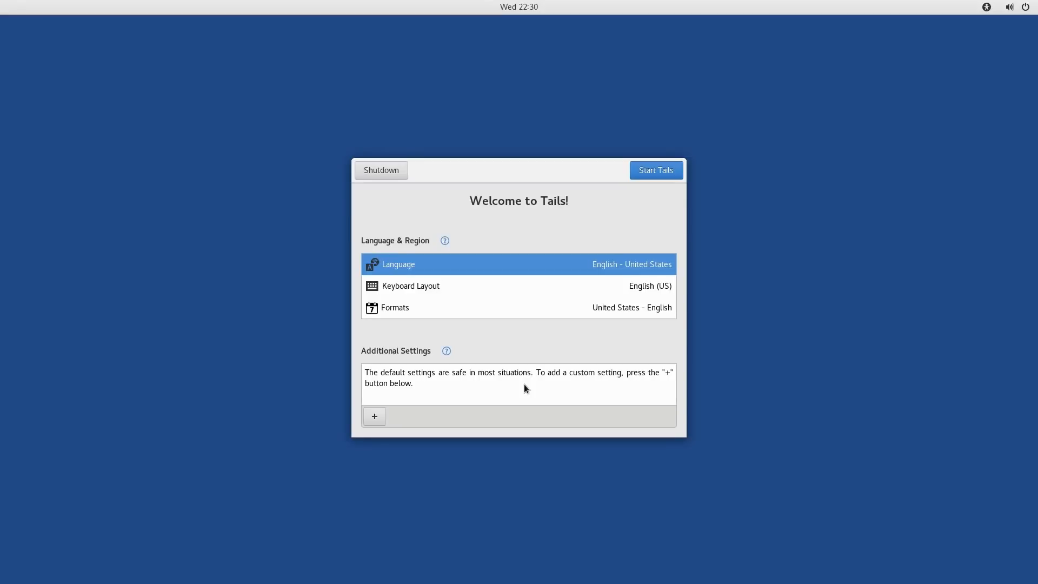
{"action": "mouse_move", "coordinate": [577, 257]}
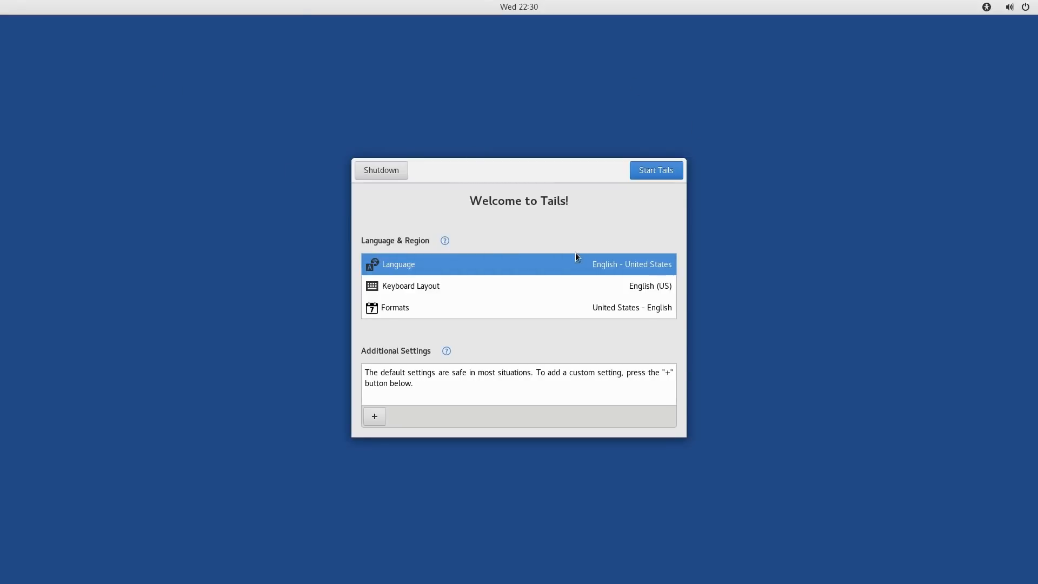
{"action": "mouse_move", "coordinate": [460, 307]}
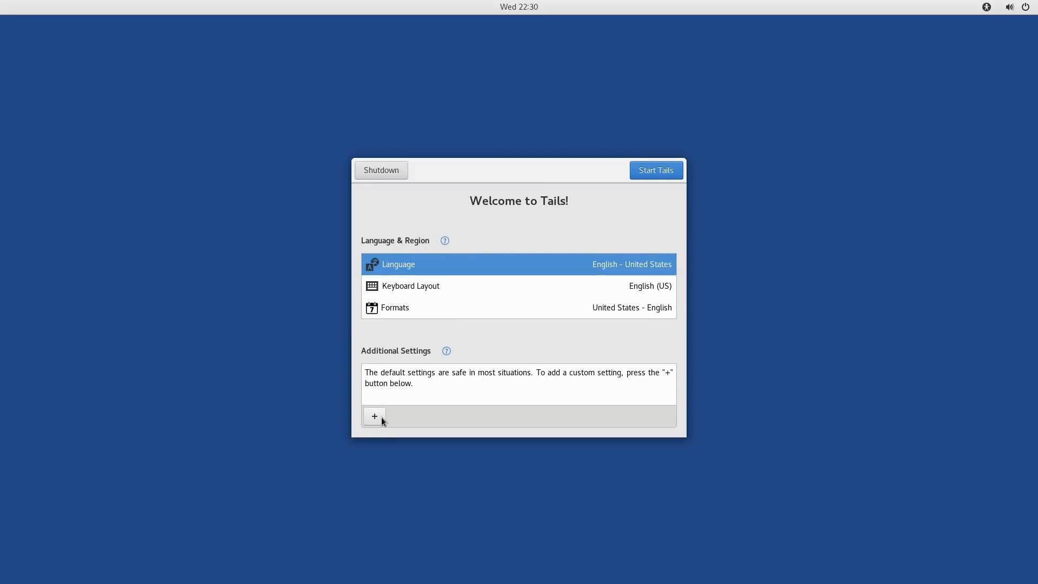
- Review the Additional Settings list twice without adding any, then start Tails with defaults
{"action": "left_click", "coordinate": [374, 416]}
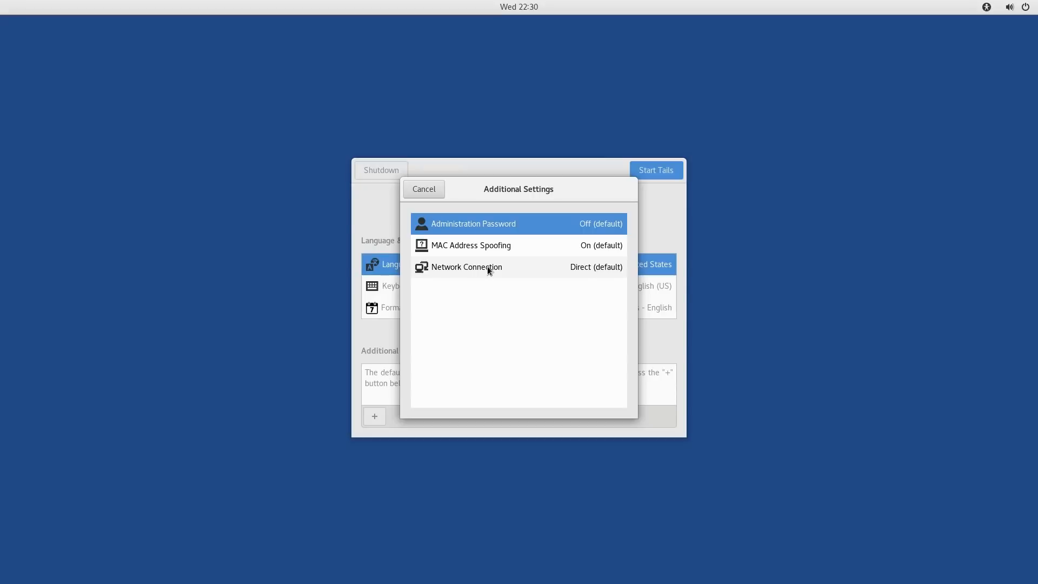
{"action": "left_click", "coordinate": [466, 266]}
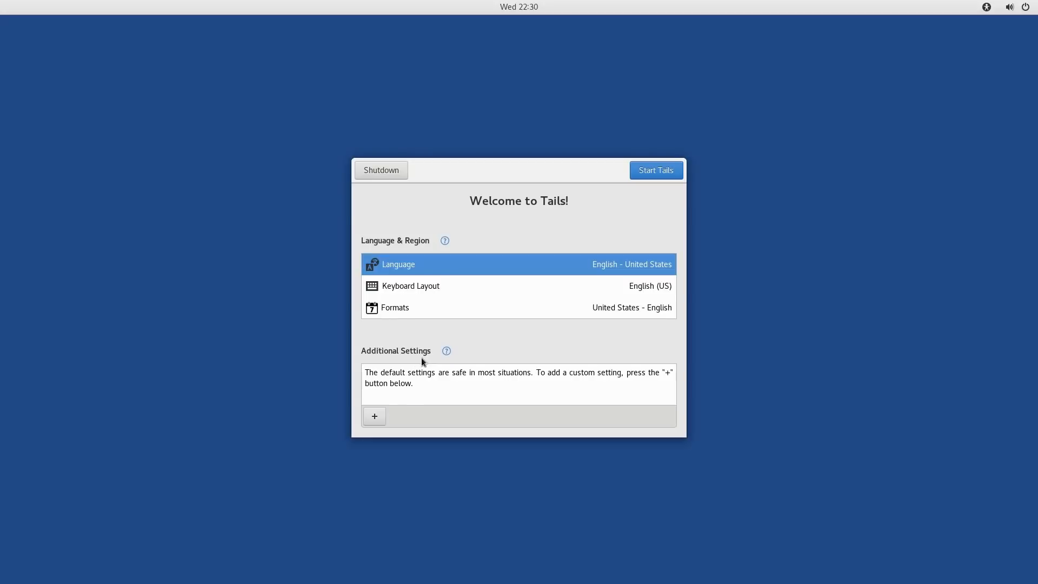
{"action": "left_click", "coordinate": [374, 416]}
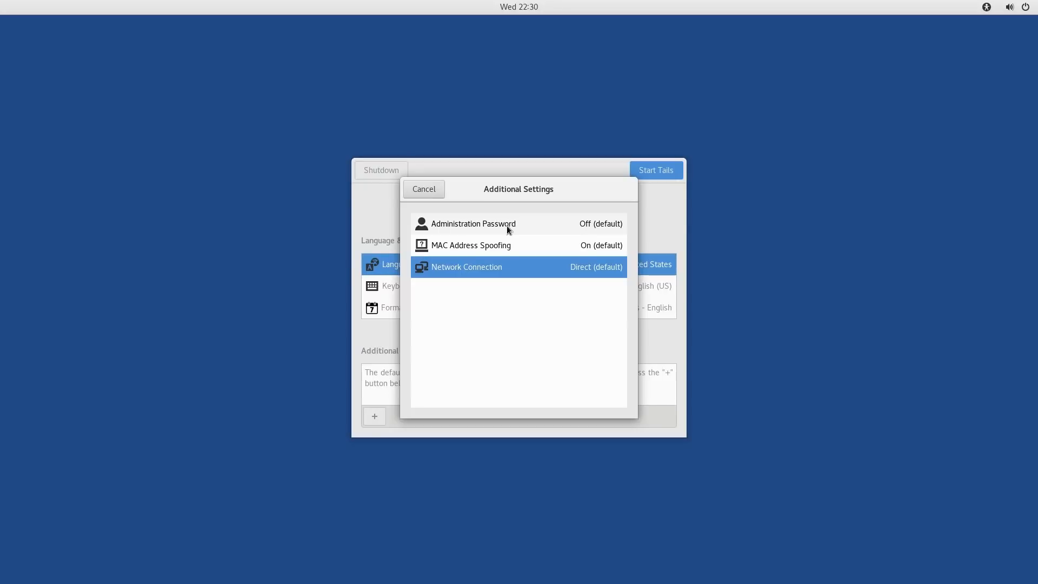
{"action": "left_click", "coordinate": [423, 188]}
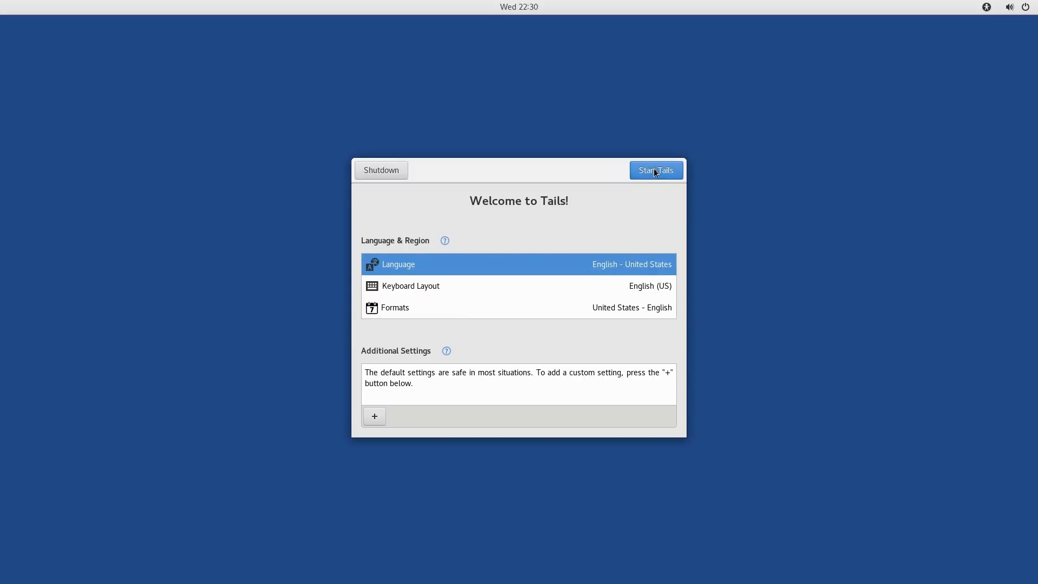
{"action": "left_click", "coordinate": [655, 170]}
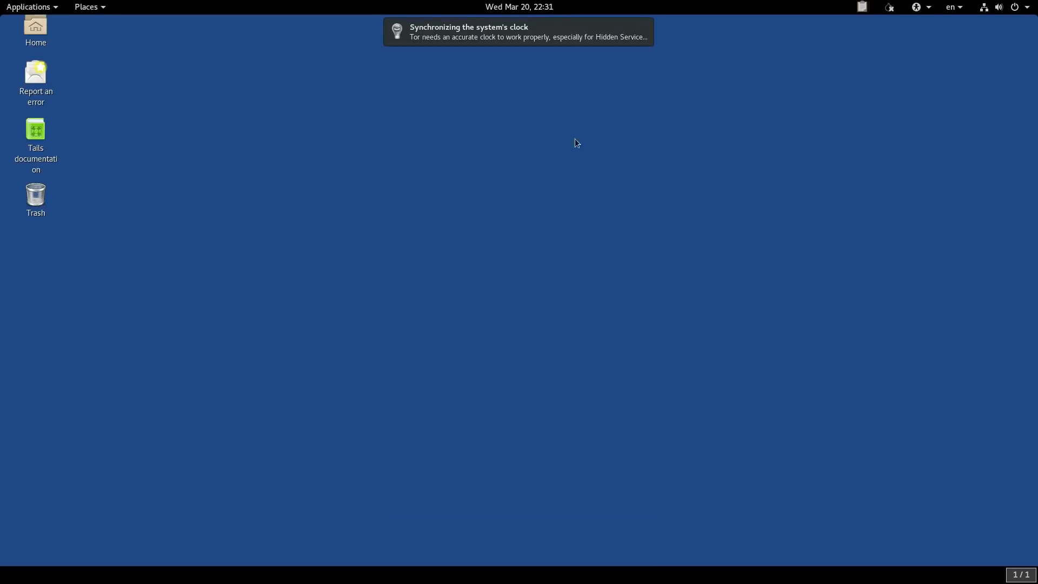
{"action": "mouse_move", "coordinate": [645, 142]}
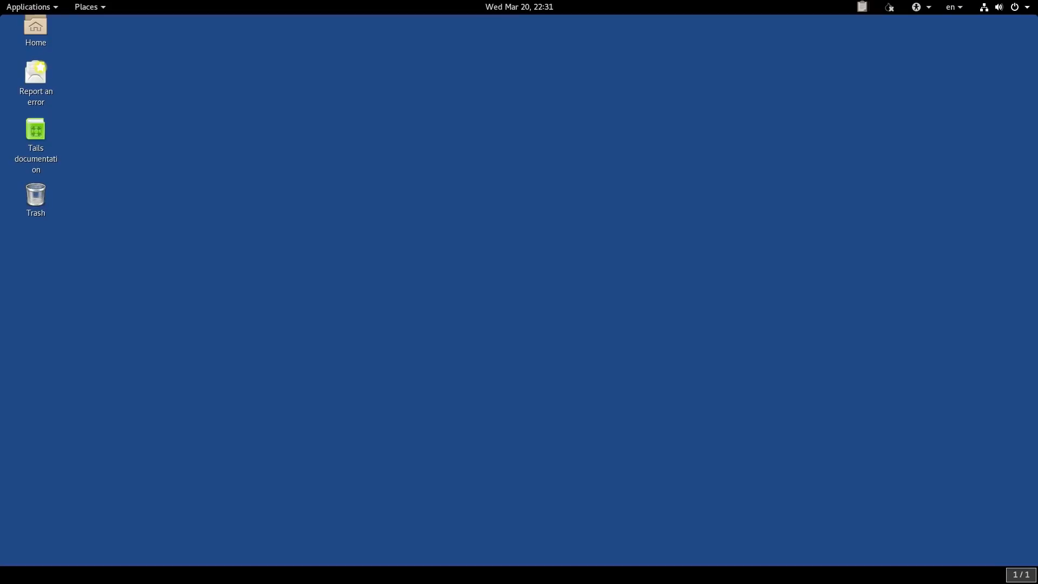
{"action": "mouse_move", "coordinate": [714, 5]}
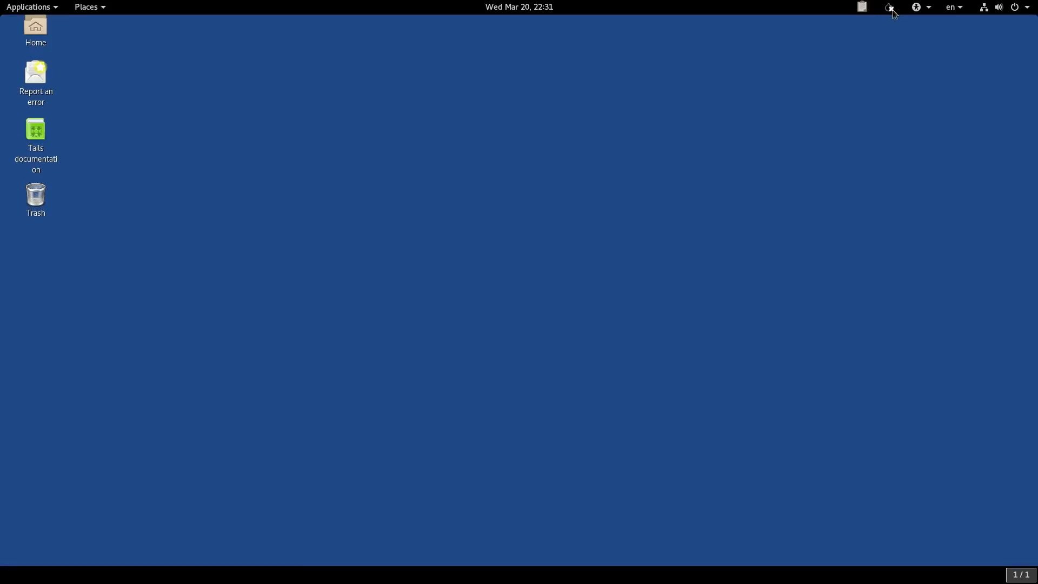
{"action": "mouse_move", "coordinate": [756, 253]}
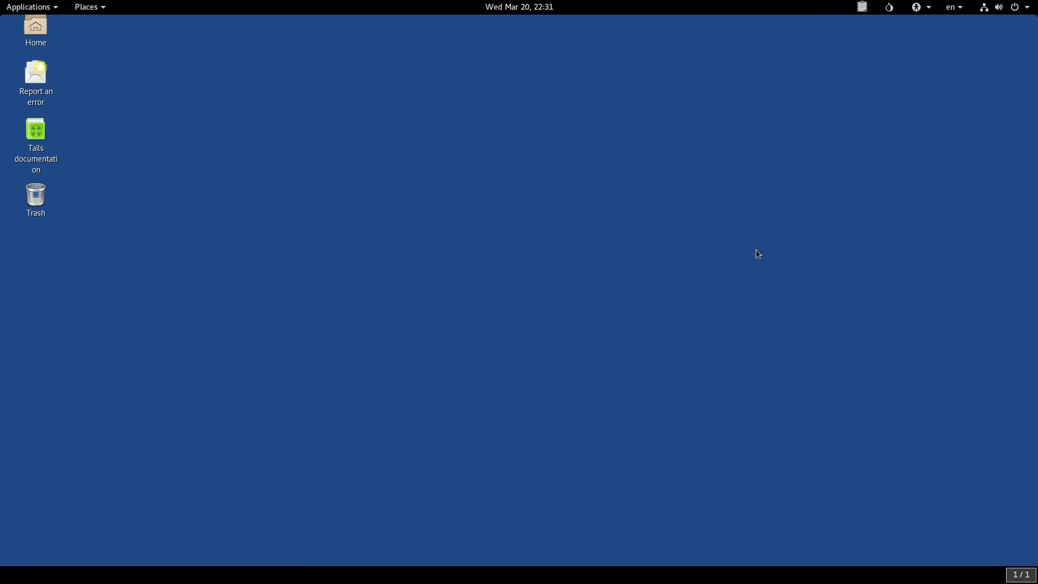
{"action": "mouse_move", "coordinate": [886, 105]}
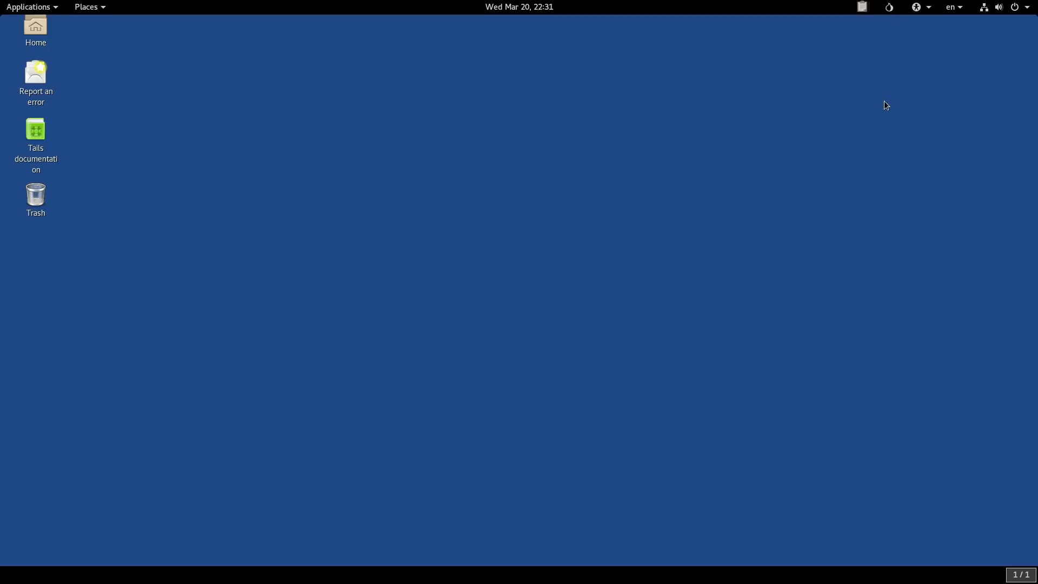
{"action": "mouse_move", "coordinate": [762, 55]}
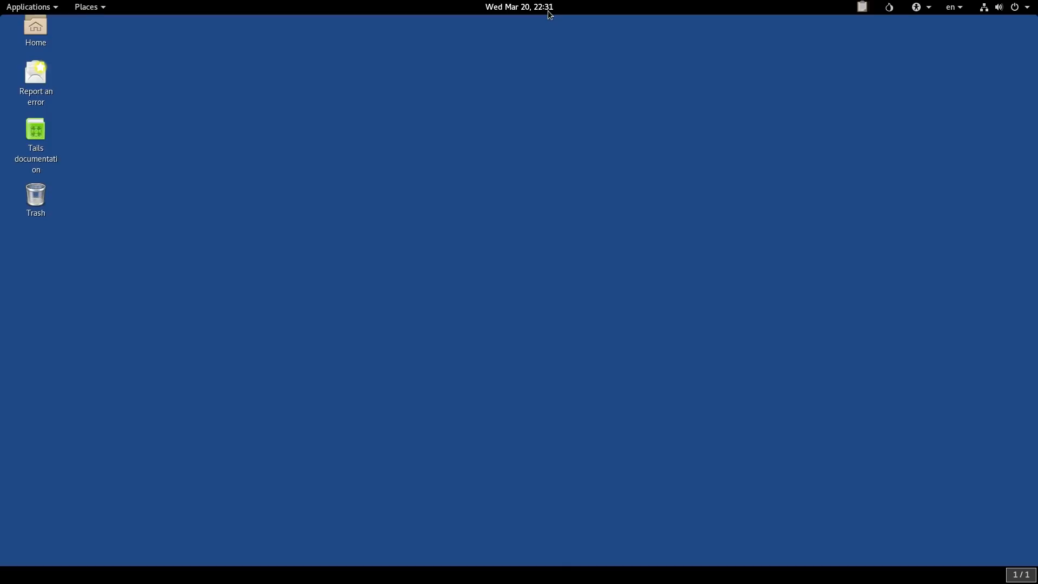
{"action": "mouse_move", "coordinate": [536, 23]}
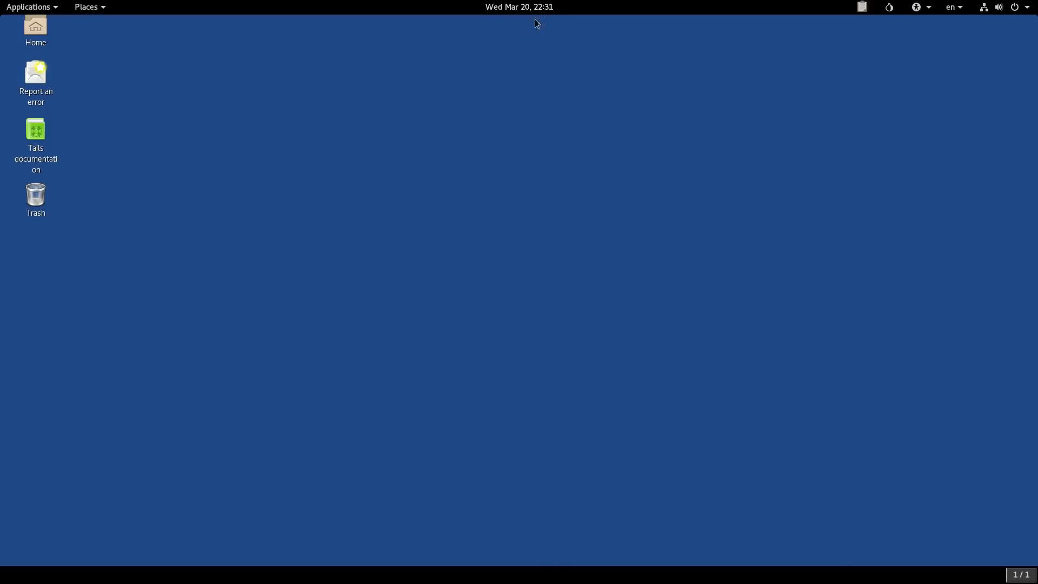
{"action": "mouse_move", "coordinate": [536, 56]}
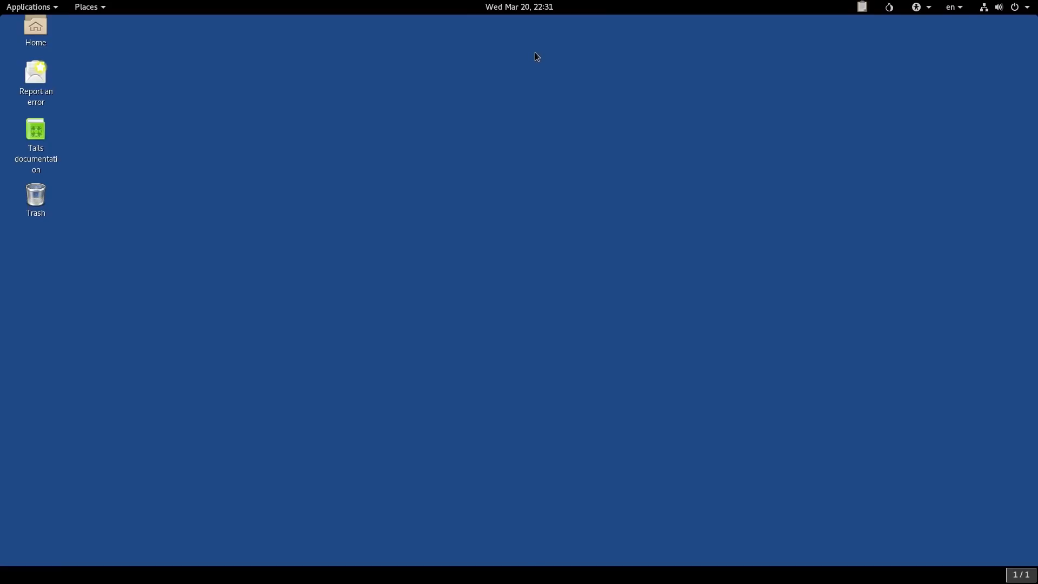
{"action": "mouse_move", "coordinate": [572, 60]}
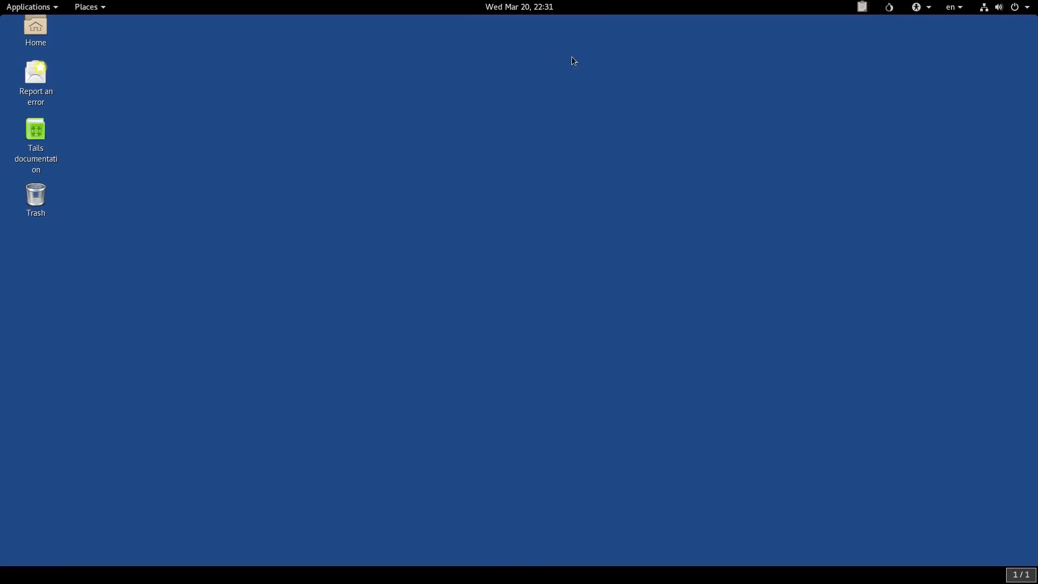
{"action": "mouse_move", "coordinate": [595, 74]}
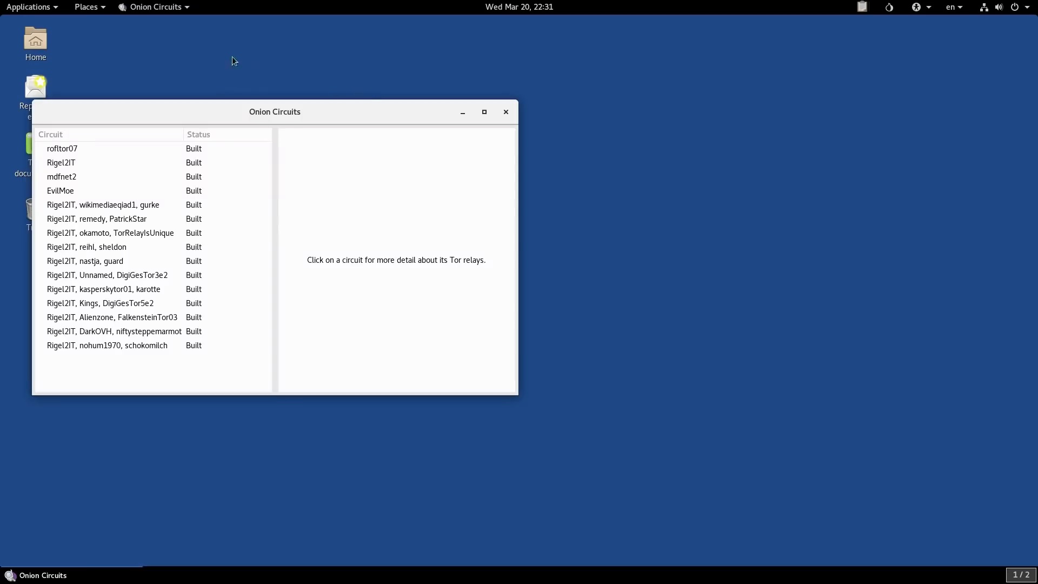
{"action": "mouse_move", "coordinate": [506, 111]}
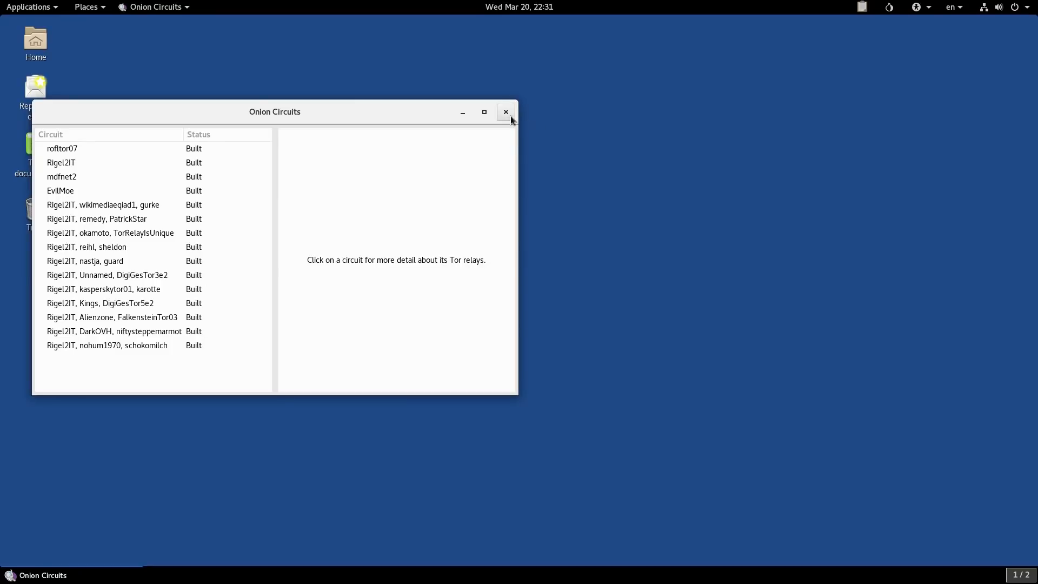
{"action": "left_click", "coordinate": [505, 111]}
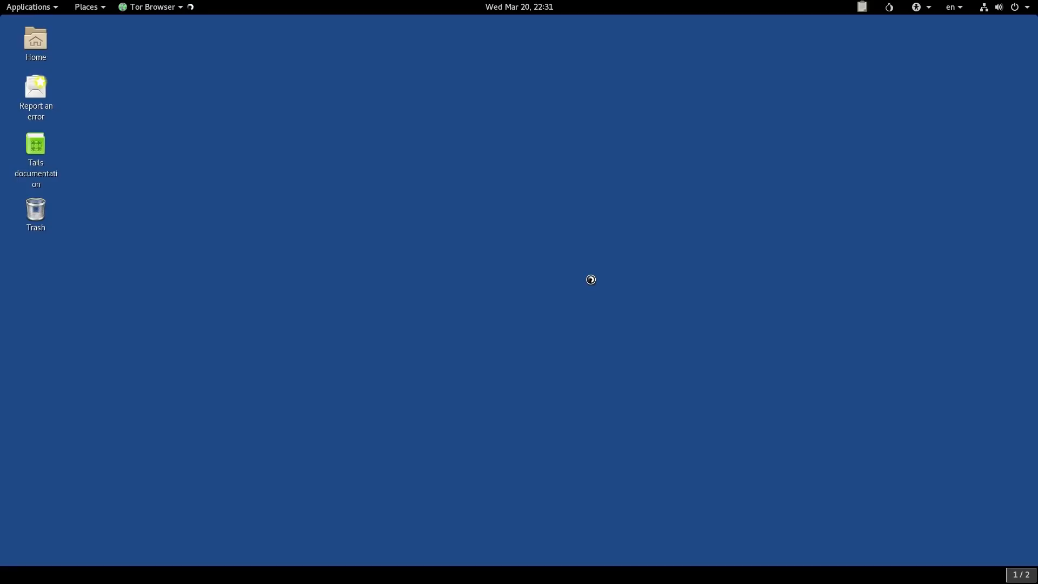
{"action": "mouse_move", "coordinate": [499, 289]}
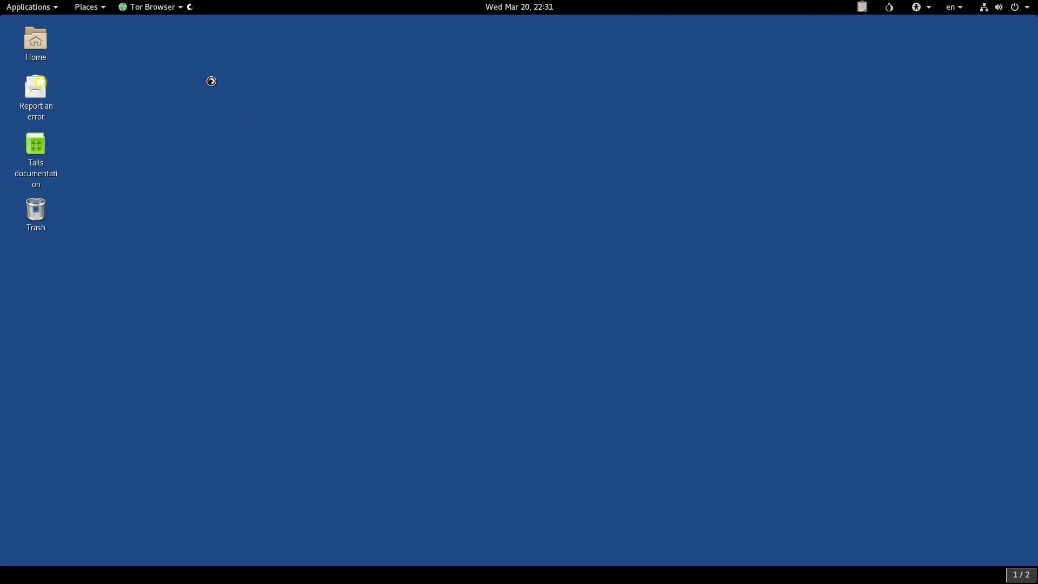
{"action": "mouse_move", "coordinate": [113, 89]}
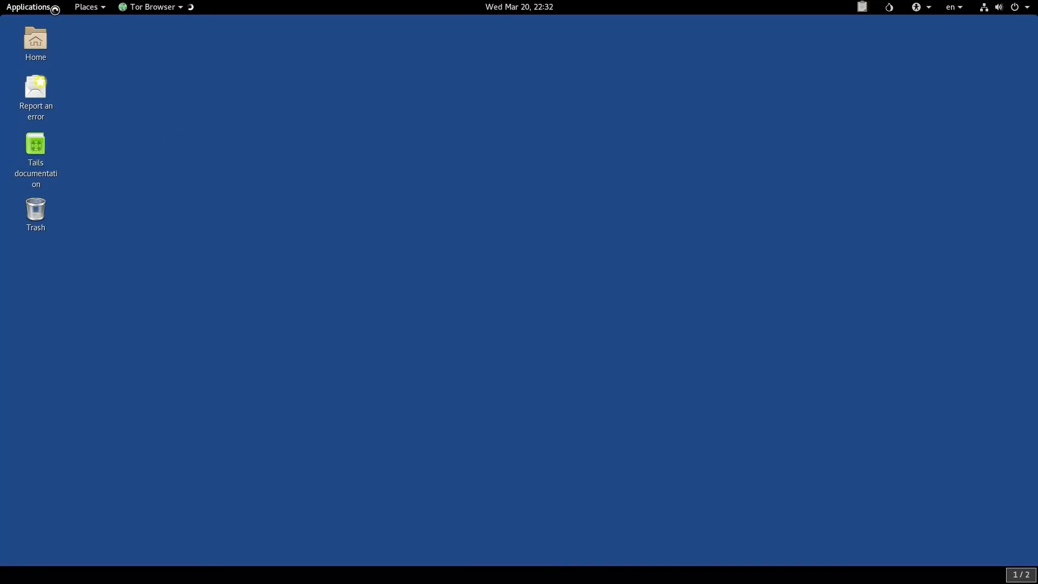
- Bring up the Applications menu to browse the Tails and Utilities categories
{"action": "left_click", "coordinate": [29, 7]}
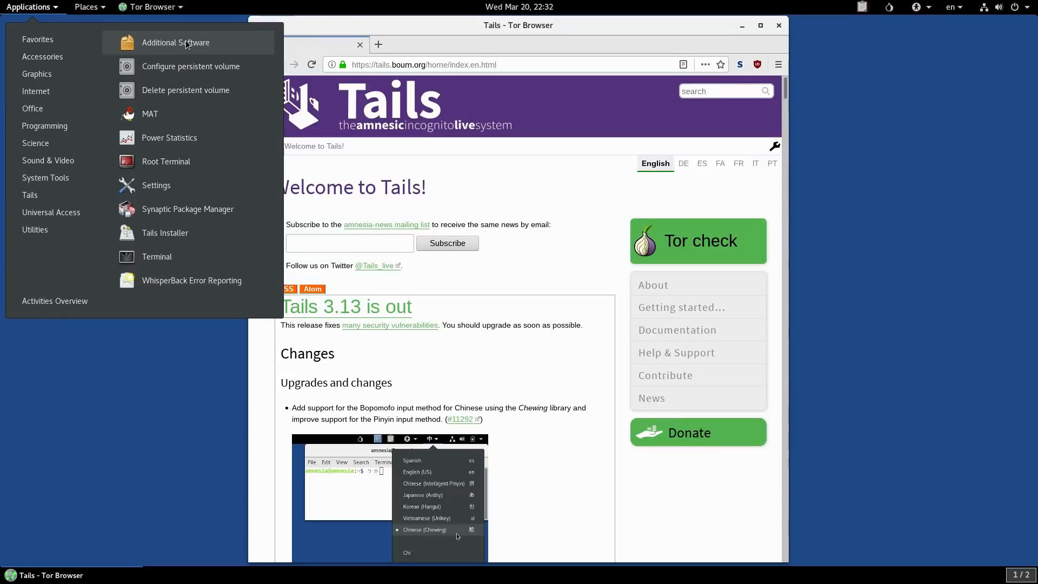
{"action": "mouse_move", "coordinate": [202, 73]}
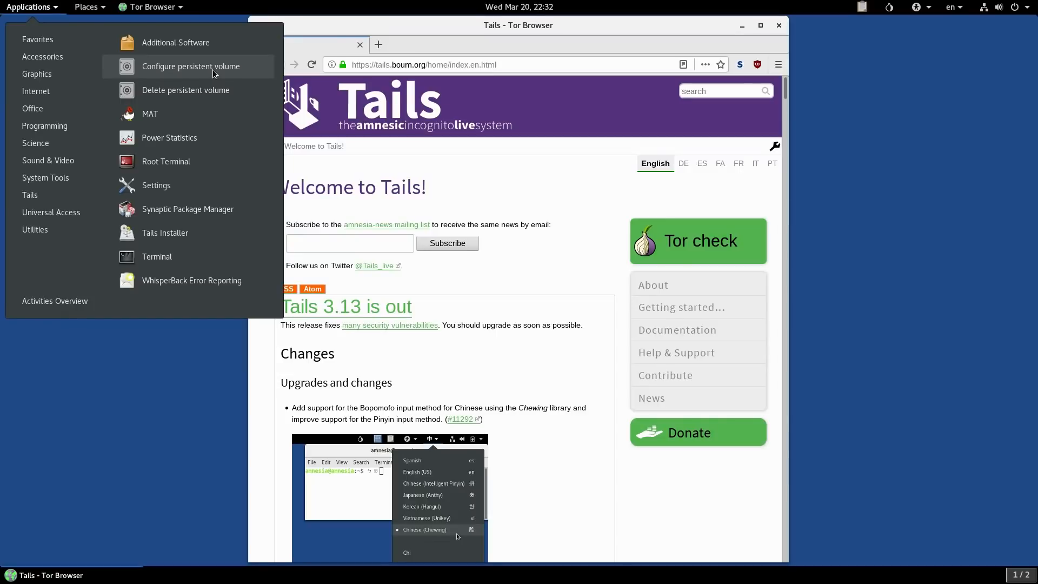
{"action": "mouse_move", "coordinate": [175, 238]}
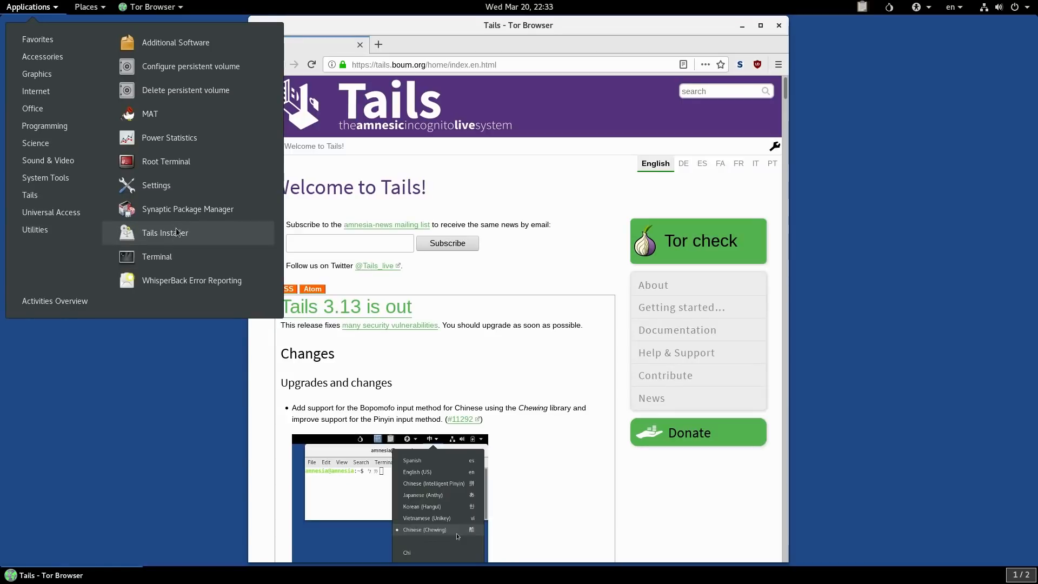
{"action": "mouse_move", "coordinate": [165, 222]}
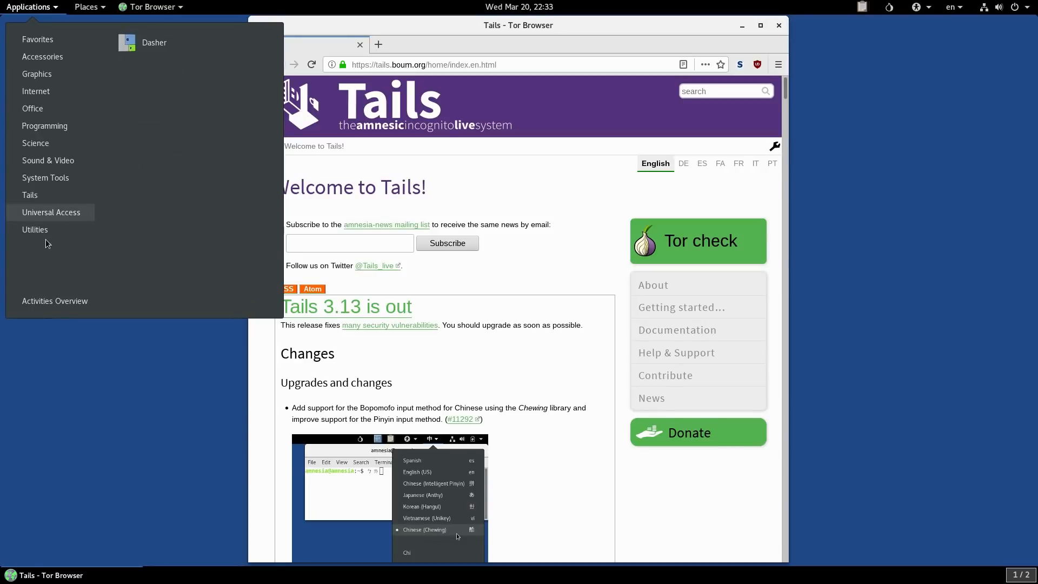
{"action": "mouse_move", "coordinate": [35, 229]}
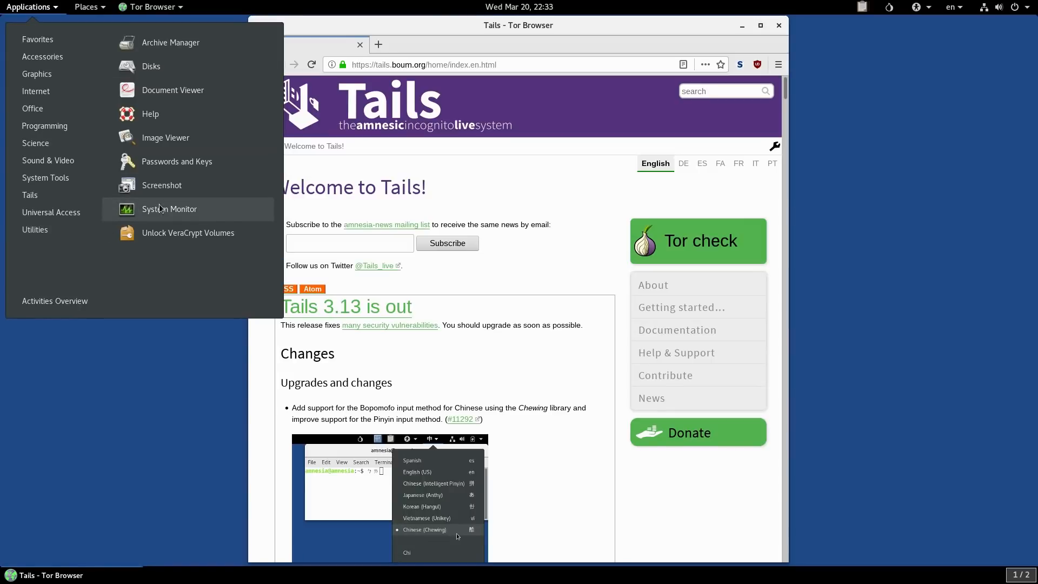
- Launch System Monitor from Utilities to view resource graphs, then close it
{"action": "left_click", "coordinate": [169, 209]}
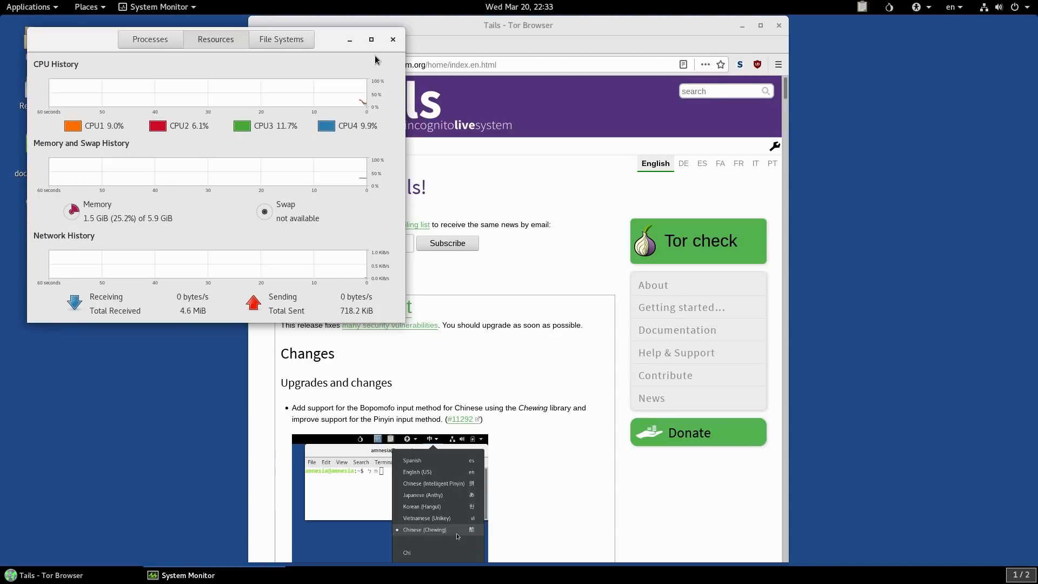
{"action": "left_click", "coordinate": [392, 39]}
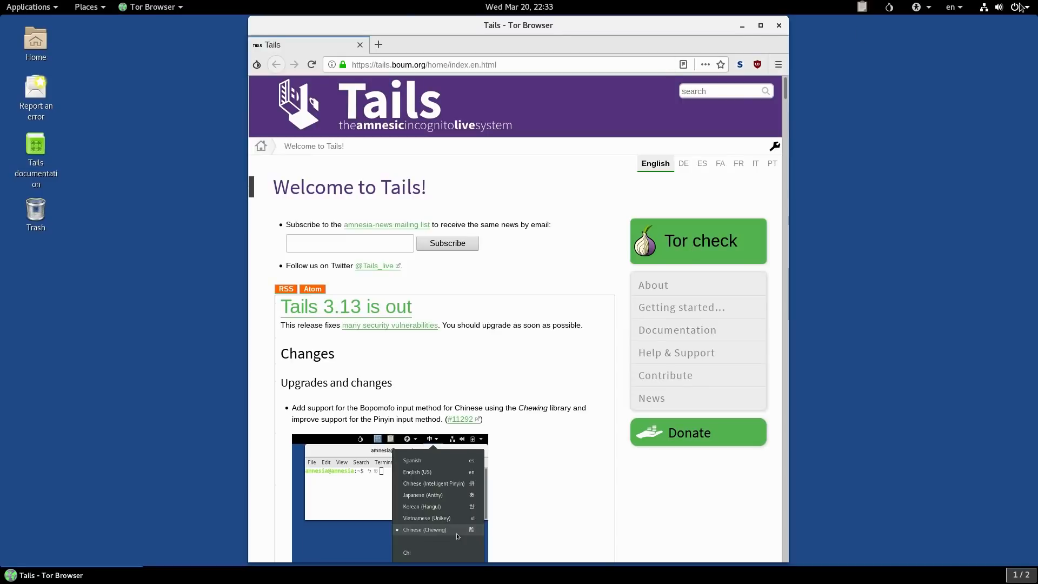
{"action": "left_click", "coordinate": [997, 6]}
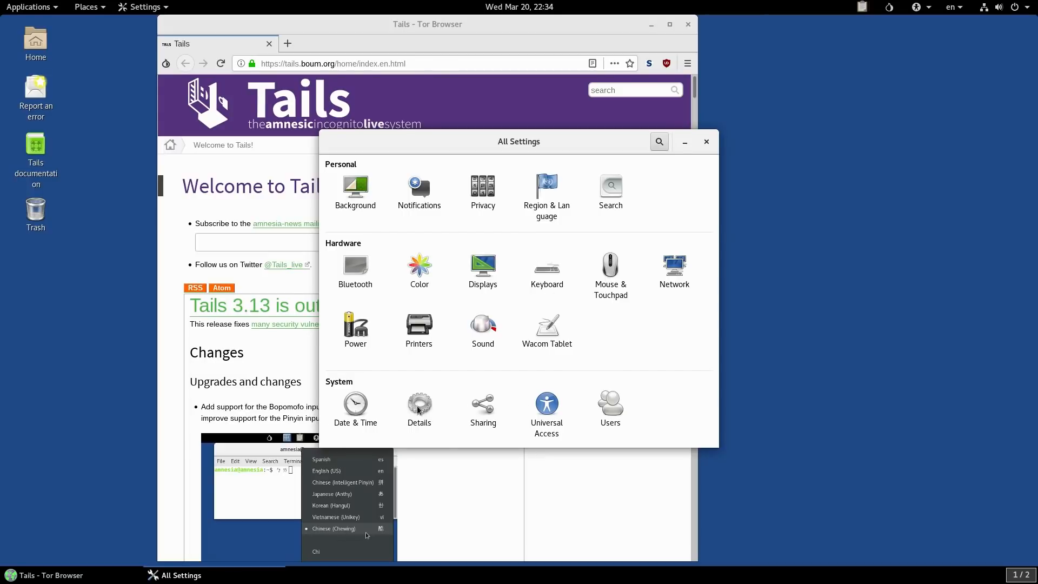
{"action": "left_click", "coordinate": [419, 407]}
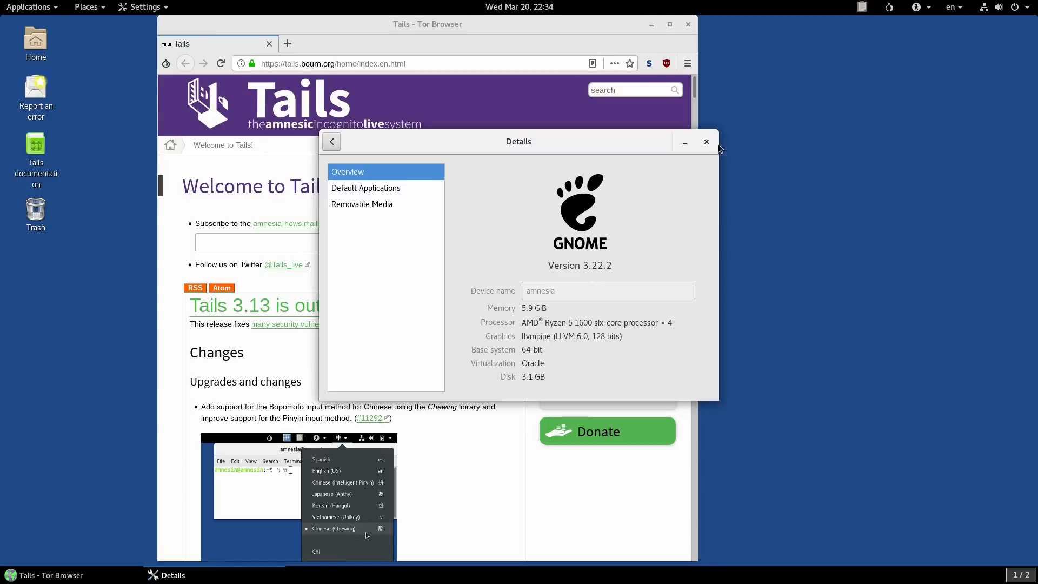
{"action": "left_click", "coordinate": [705, 141]}
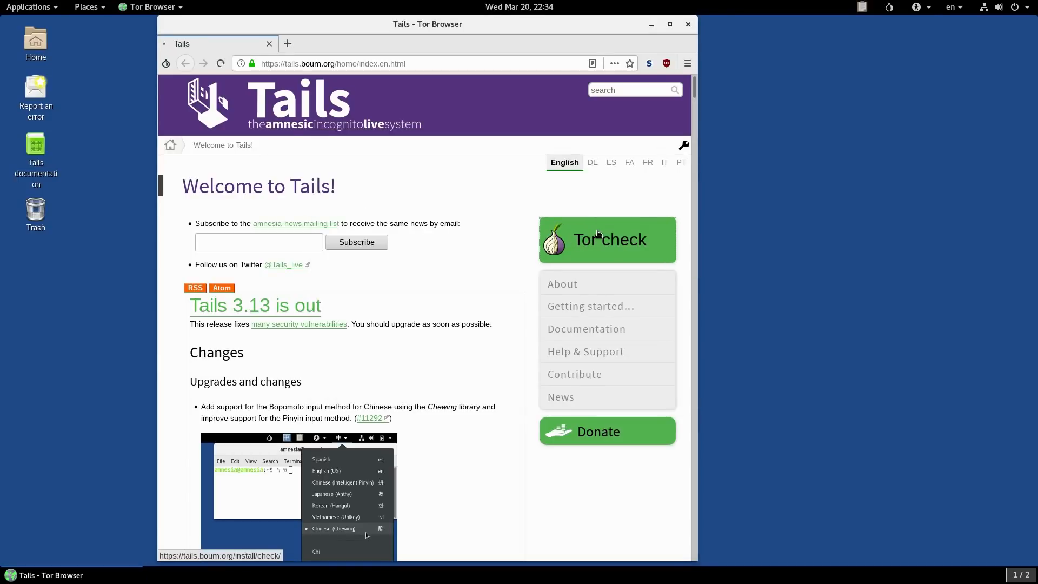
- Load check.torproject.org from the Tails homepage's Tor check button
{"action": "left_click", "coordinate": [607, 239]}
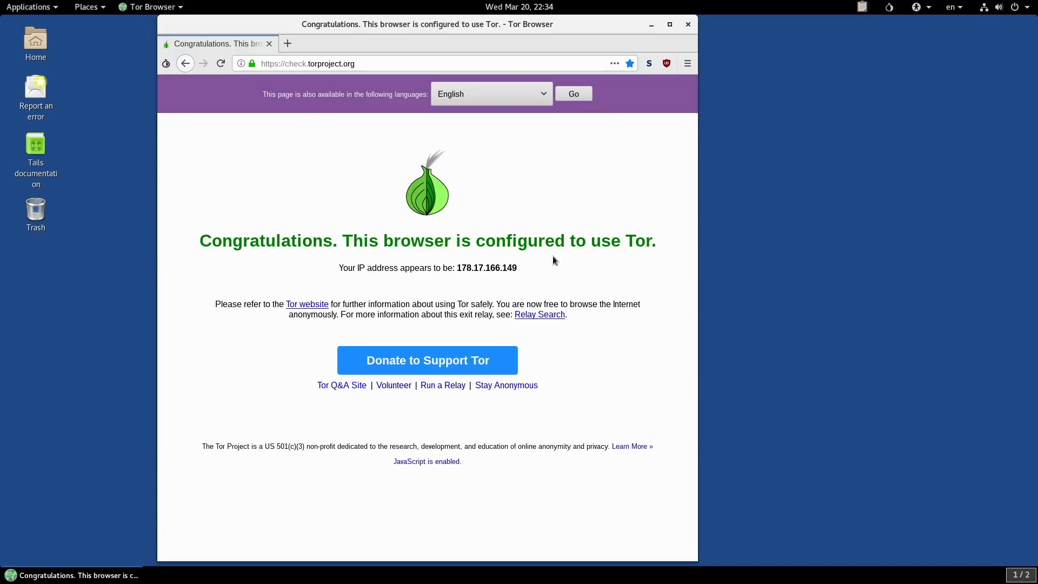
{"action": "mouse_move", "coordinate": [416, 410]}
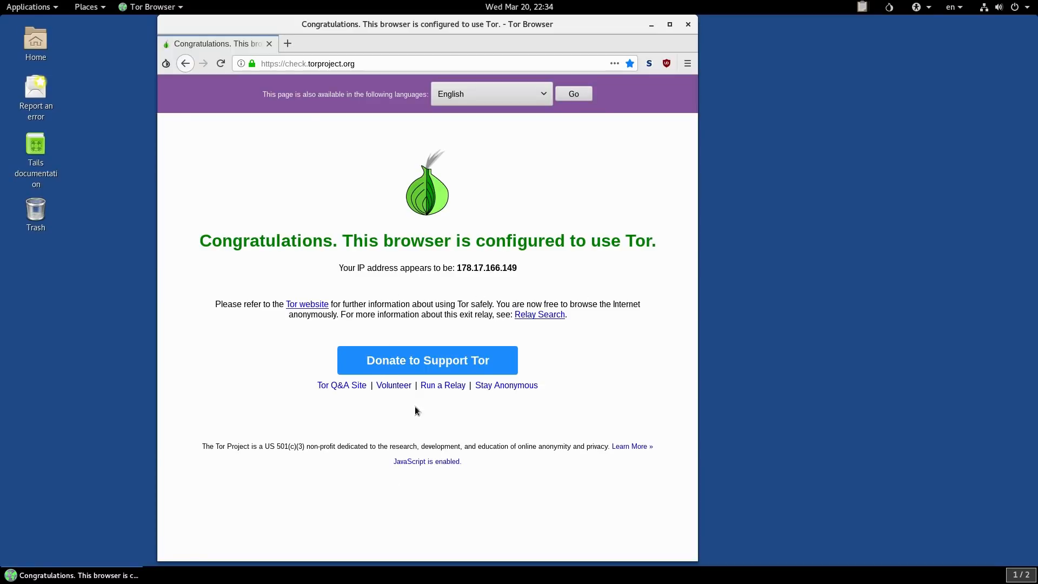
{"action": "mouse_move", "coordinate": [644, 146]}
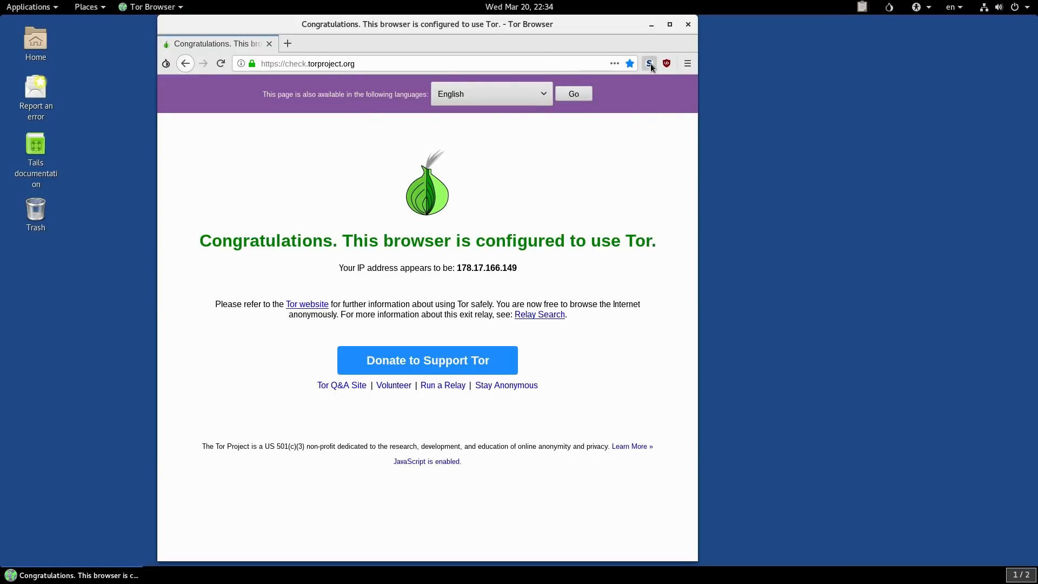
{"action": "left_click", "coordinate": [649, 64]}
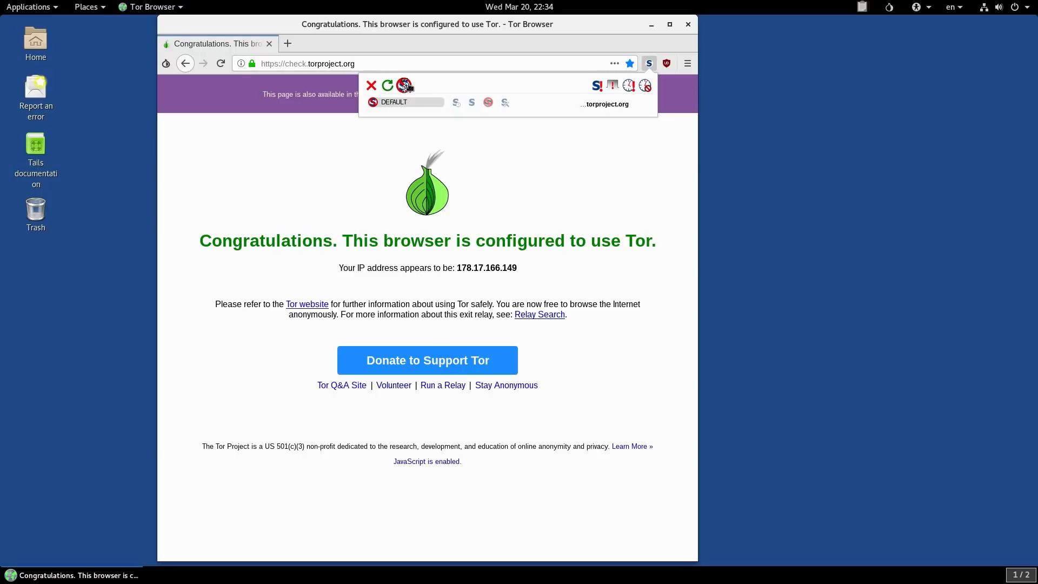
{"action": "left_click", "coordinate": [404, 85]}
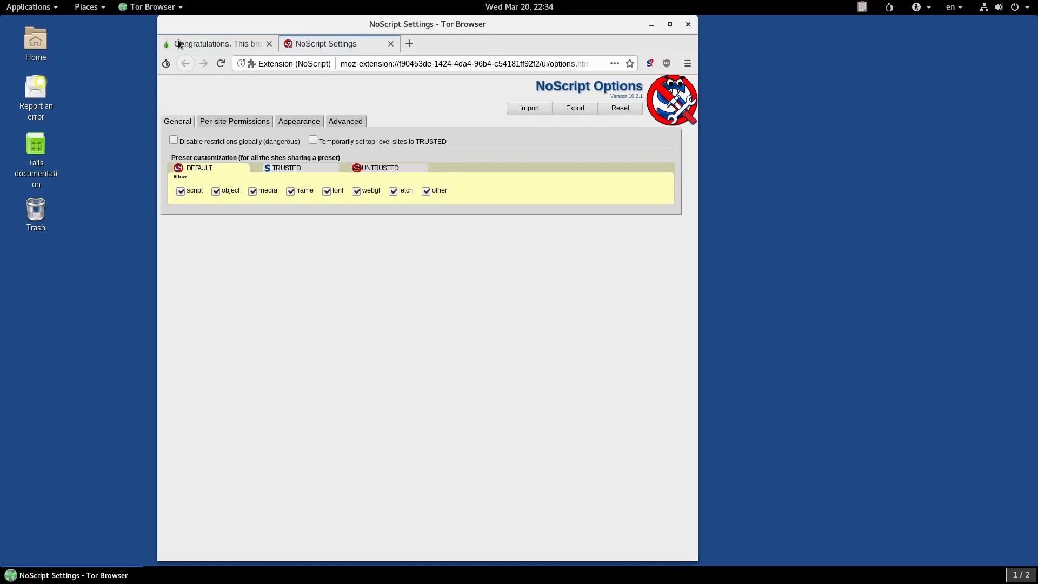
{"action": "left_click", "coordinate": [649, 64]}
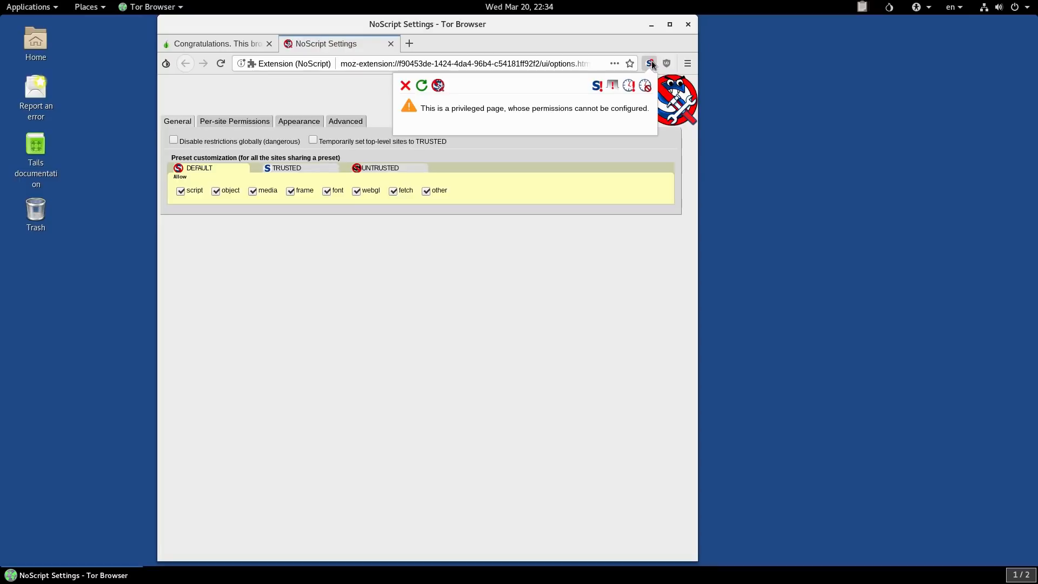
{"action": "mouse_move", "coordinate": [392, 44]}
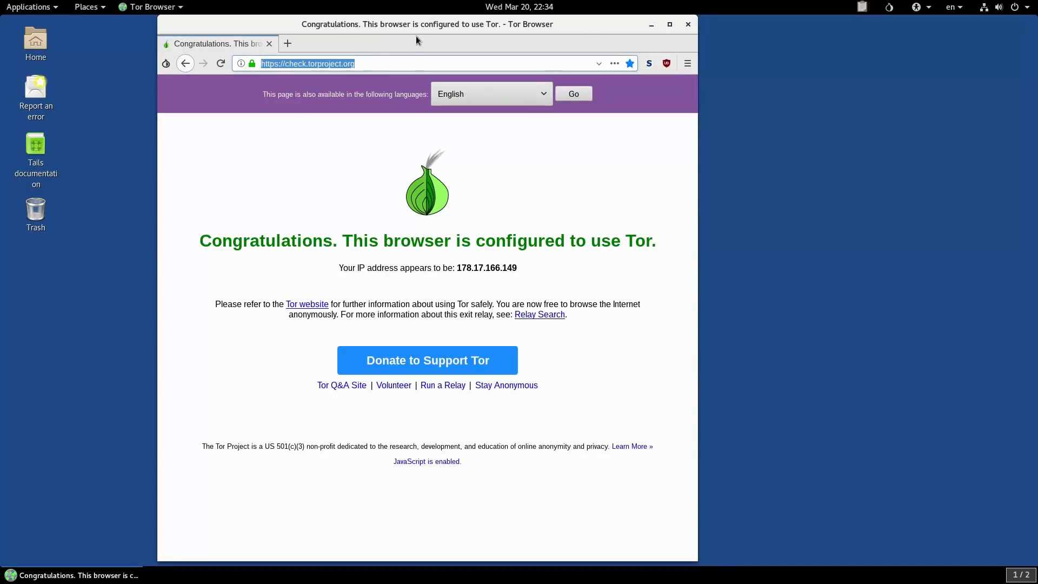
- Load about:config and search for the javascript.enabled preference
{"action": "type", "text": "about:c"}
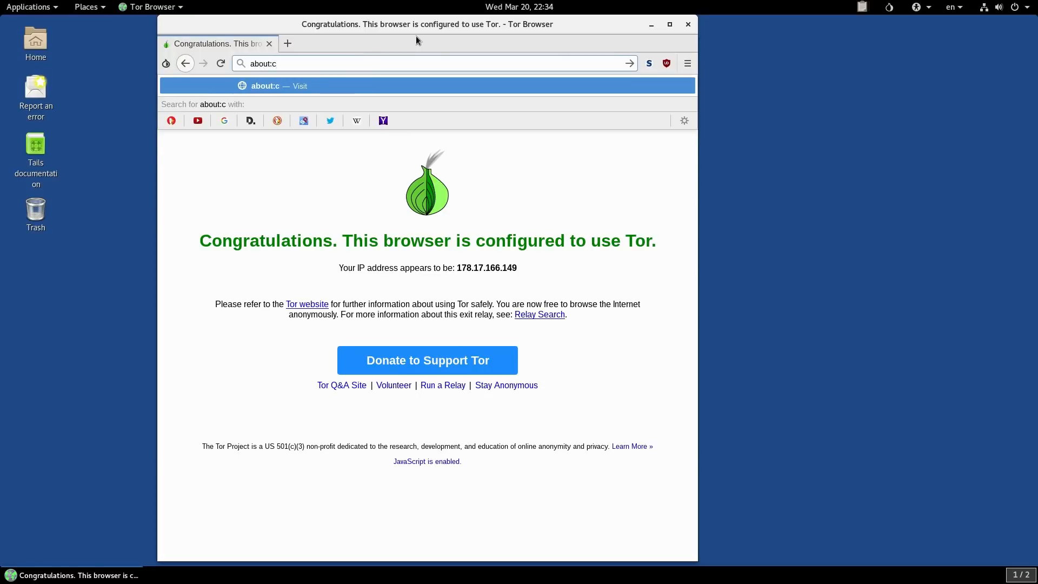
{"action": "type", "text": "onfig"}
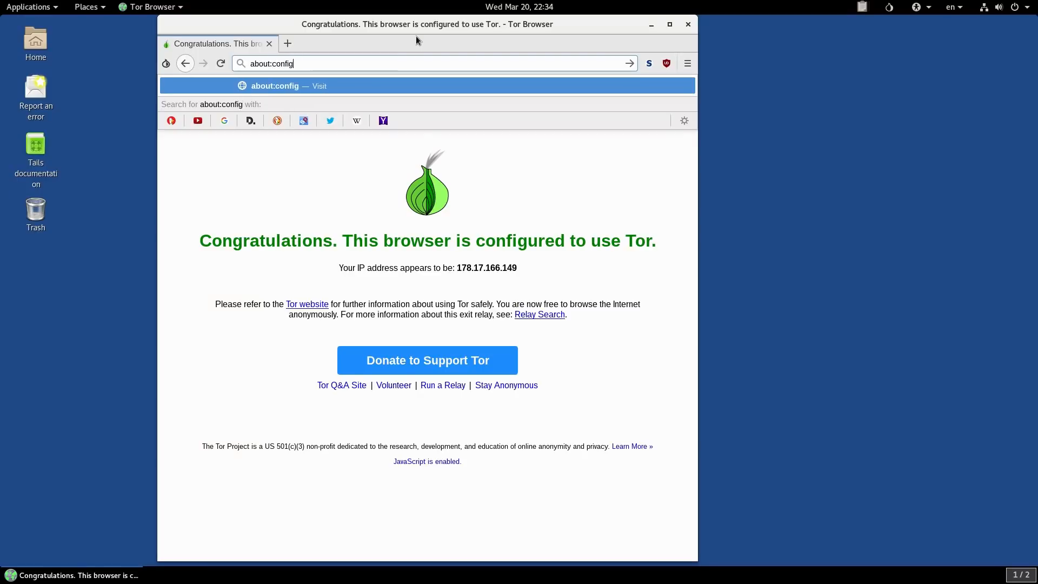
{"action": "key", "text": "Return"}
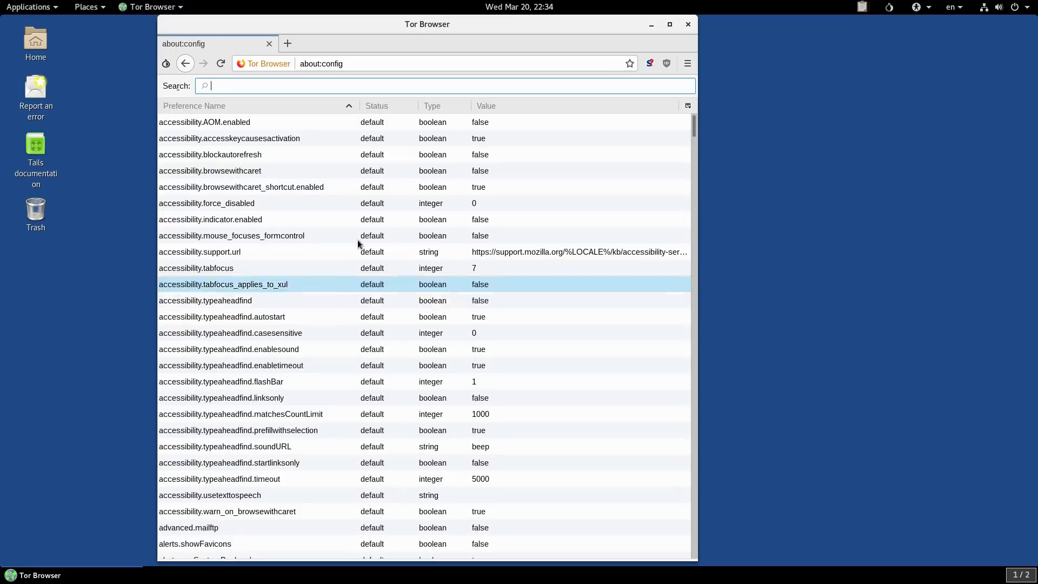
{"action": "type", "text": "jav"}
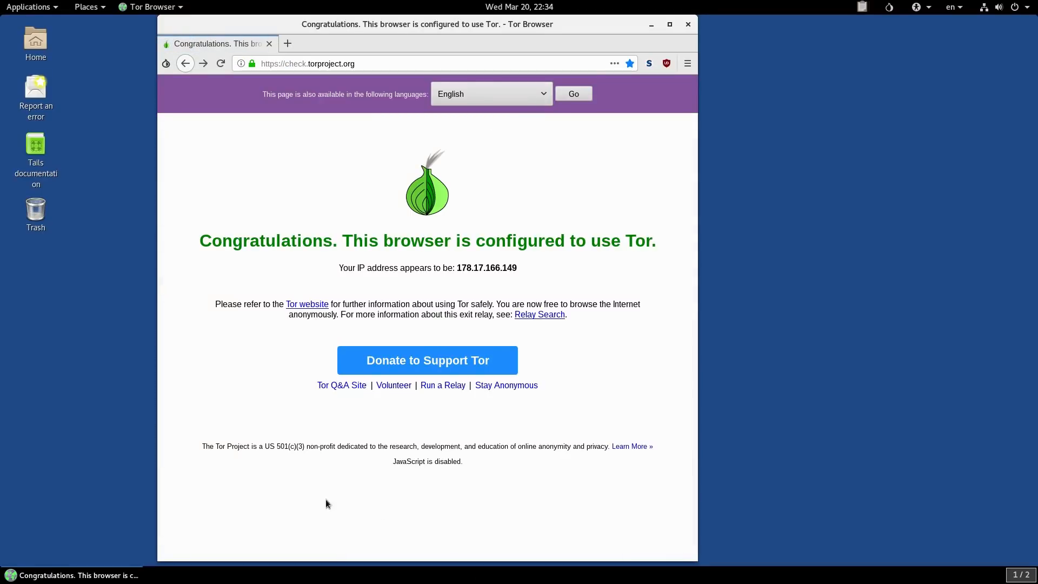
{"action": "mouse_move", "coordinate": [368, 232]}
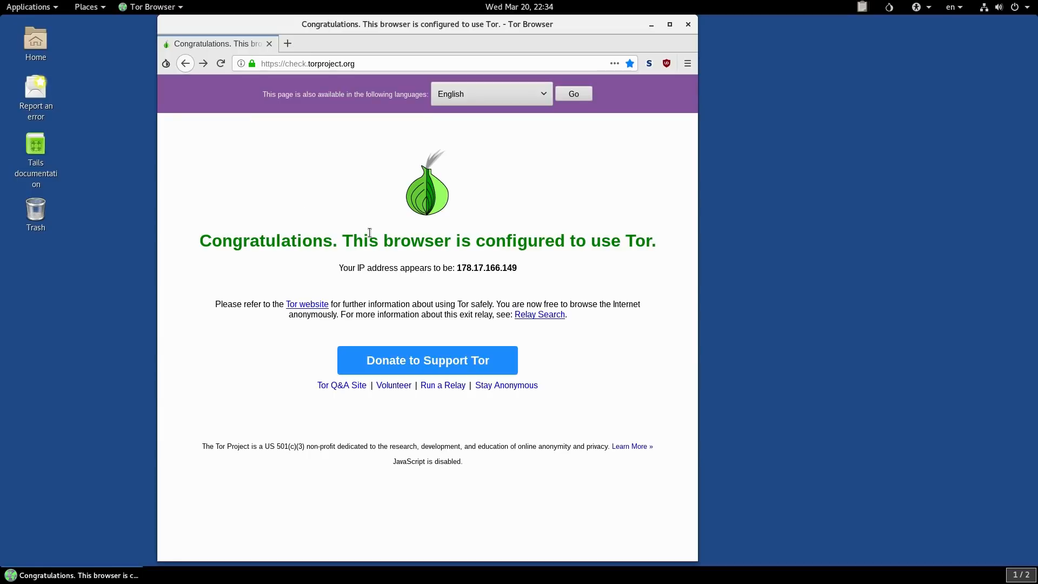
{"action": "mouse_move", "coordinate": [584, 189]}
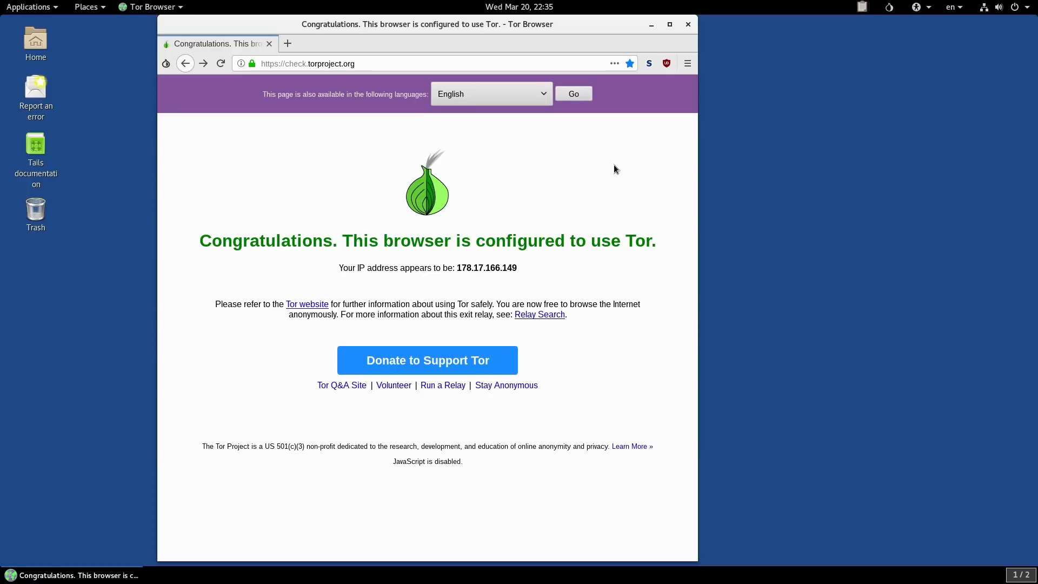
- View and dismiss uBlock Origin's statistics, then choose Add-ons from the main menu
{"action": "left_click", "coordinate": [329, 64]}
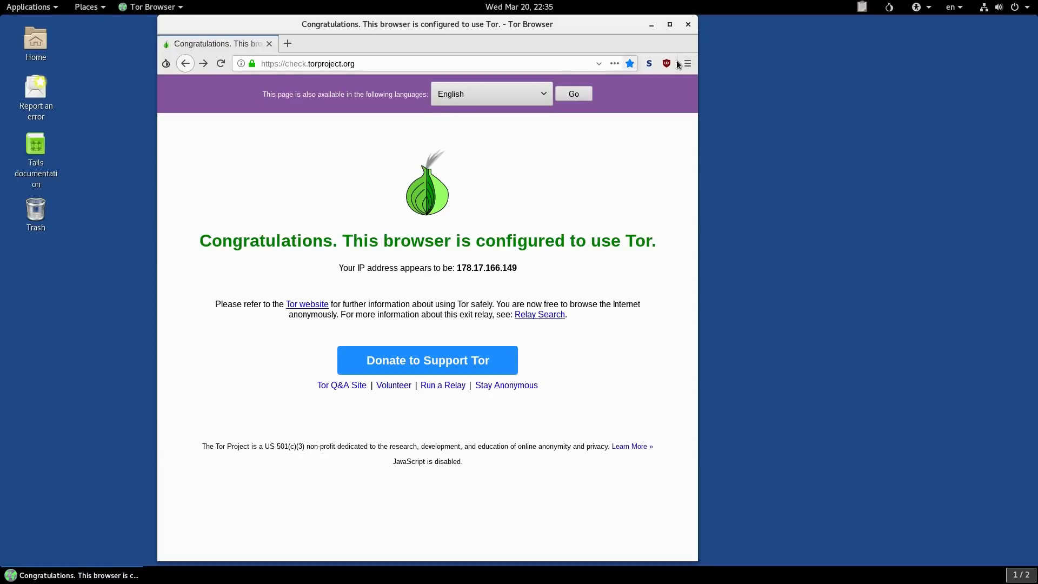
{"action": "left_click", "coordinate": [666, 64]}
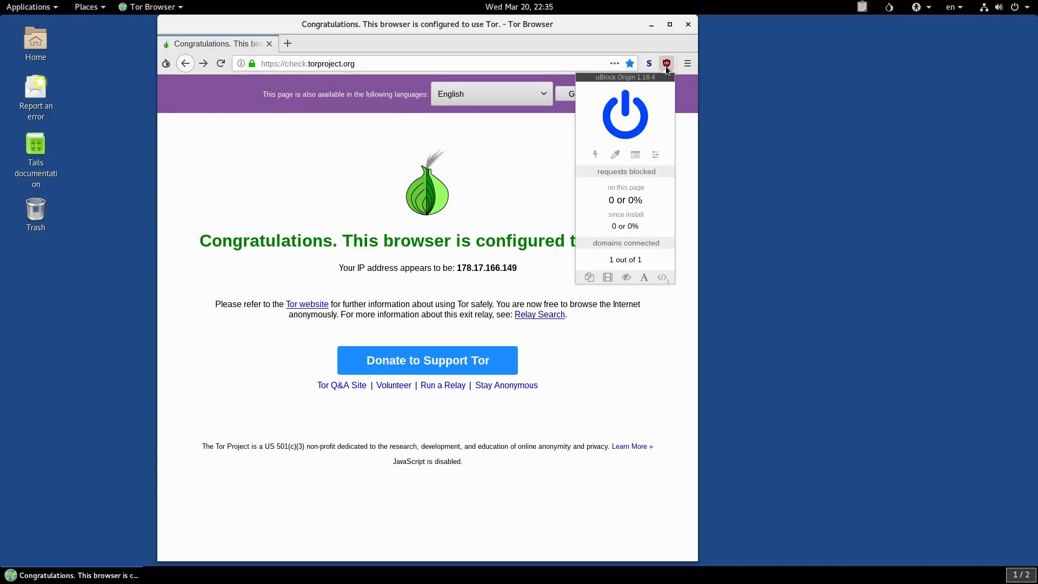
{"action": "left_click", "coordinate": [666, 64]}
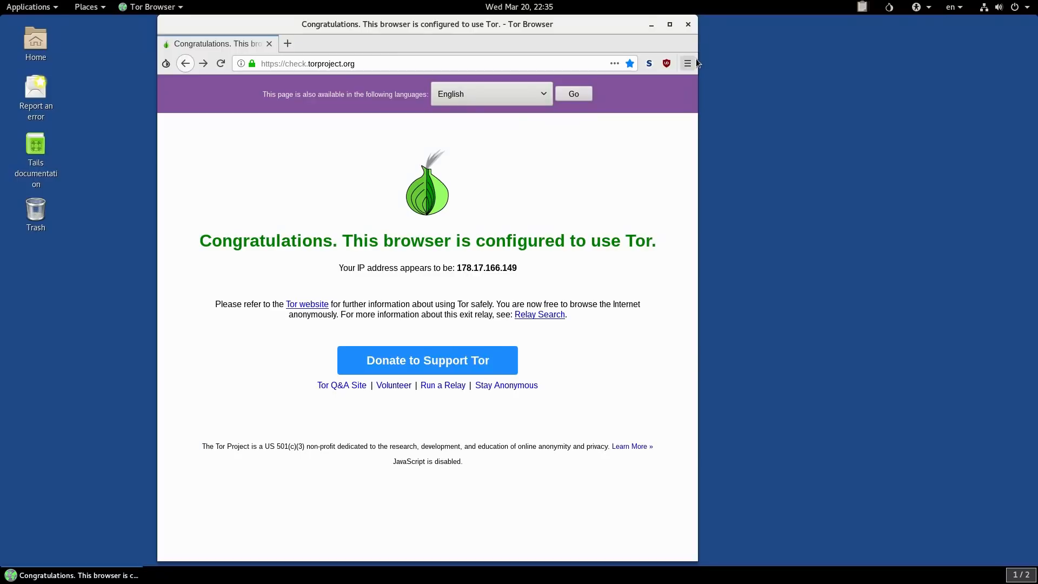
{"action": "left_click", "coordinate": [687, 64]}
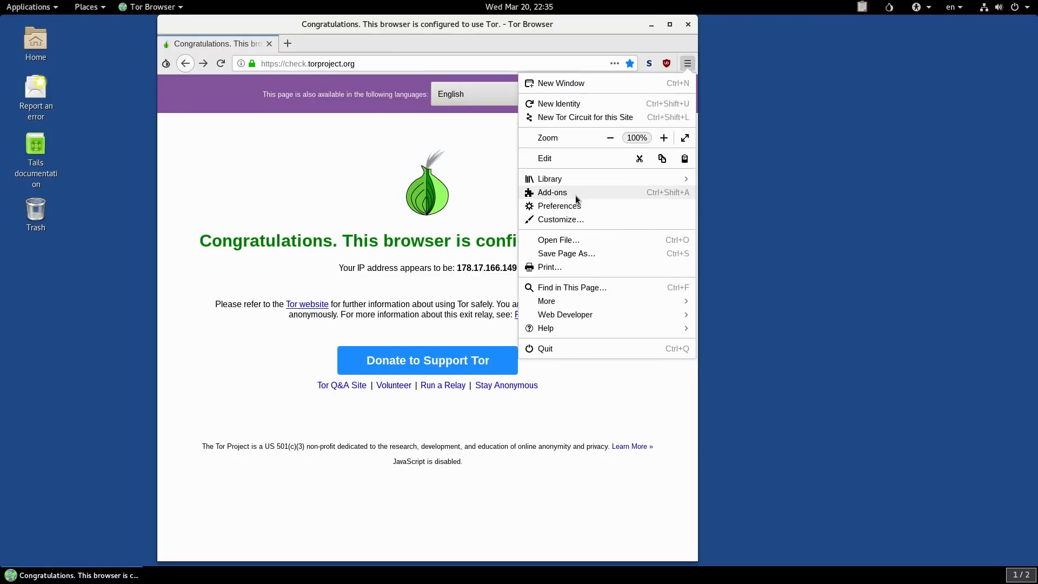
{"action": "left_click", "coordinate": [551, 192]}
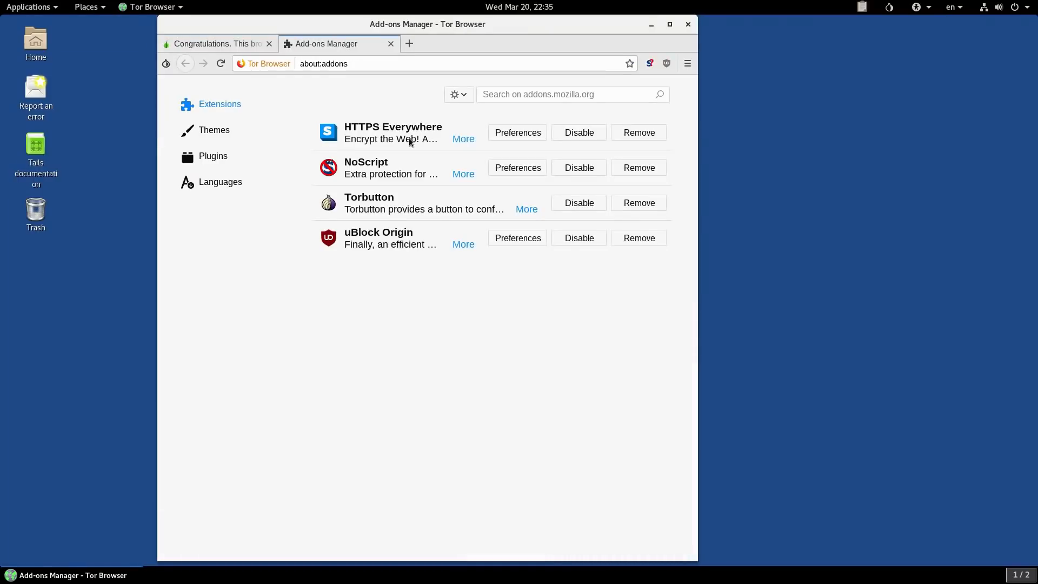
{"action": "mouse_move", "coordinate": [392, 146]}
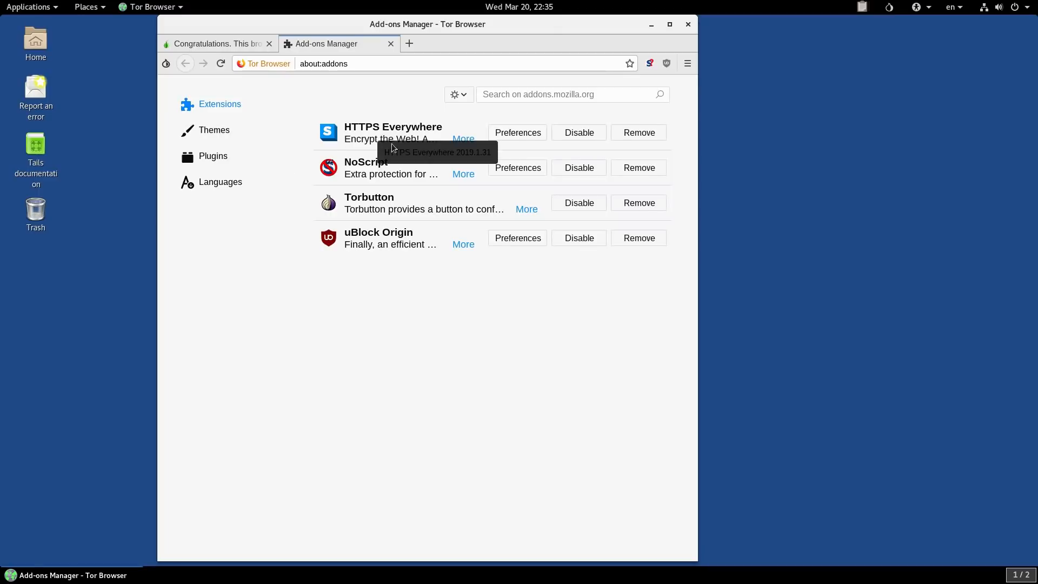
{"action": "mouse_move", "coordinate": [748, 5]}
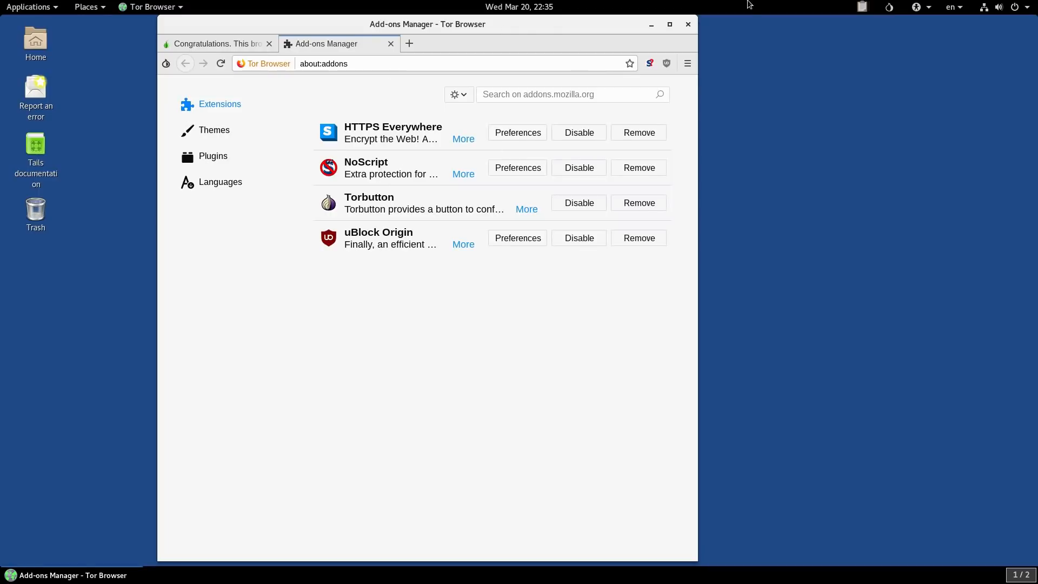
- Close the Add-ons Manager tab to get back to the Tor check page
{"action": "left_click", "coordinate": [215, 43]}
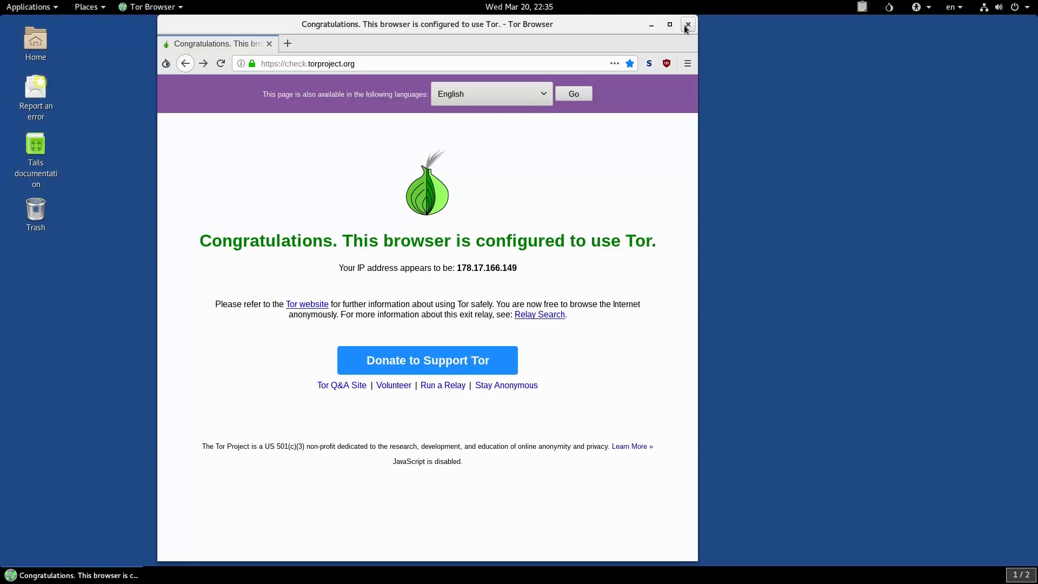
- Quit Tor Browser from its title bar and check the Tails top-panel menus
{"action": "left_click", "coordinate": [686, 24]}
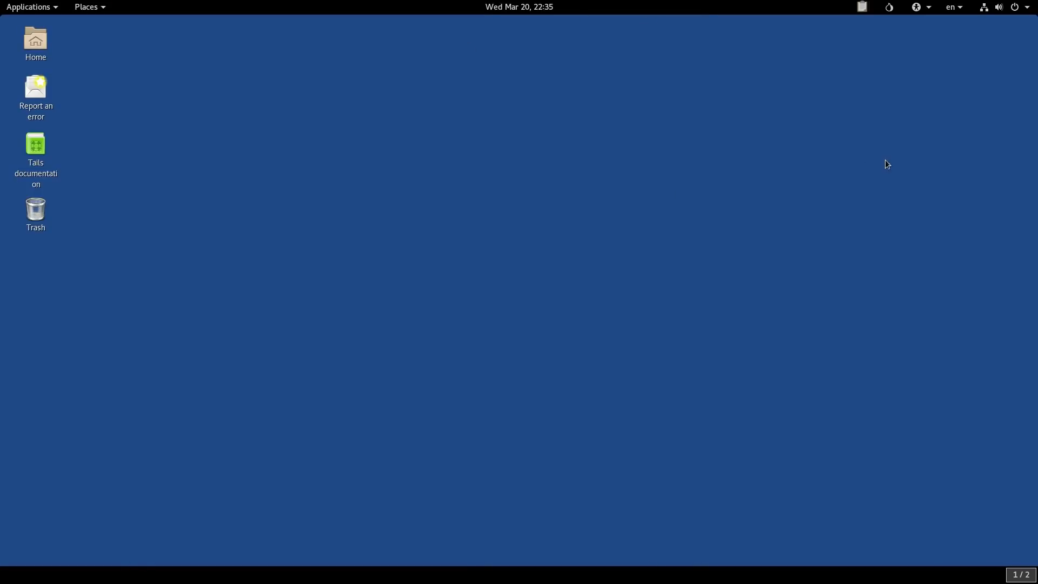
{"action": "mouse_move", "coordinate": [820, 291]}
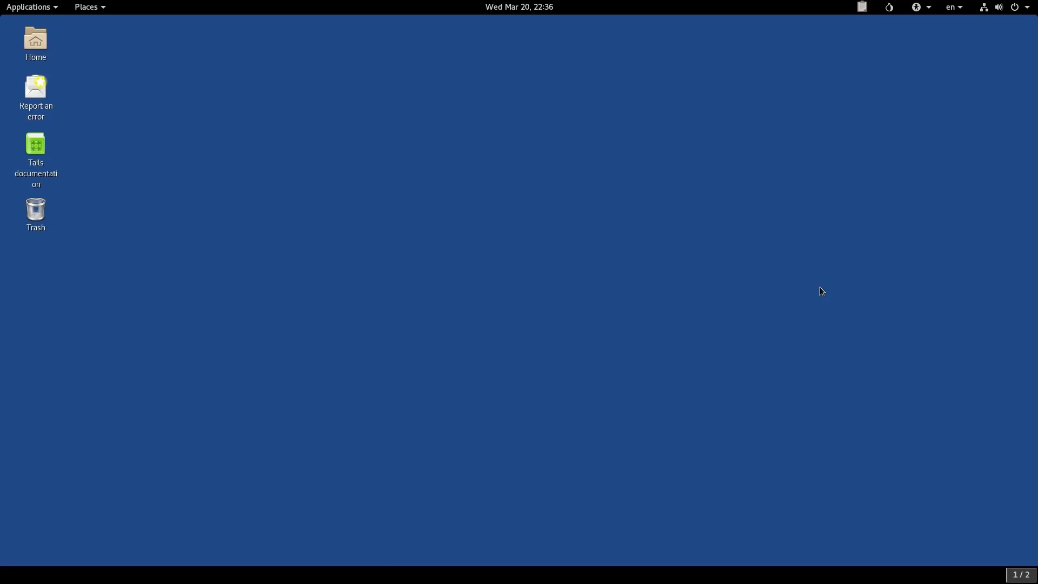
{"action": "left_click", "coordinate": [31, 7]}
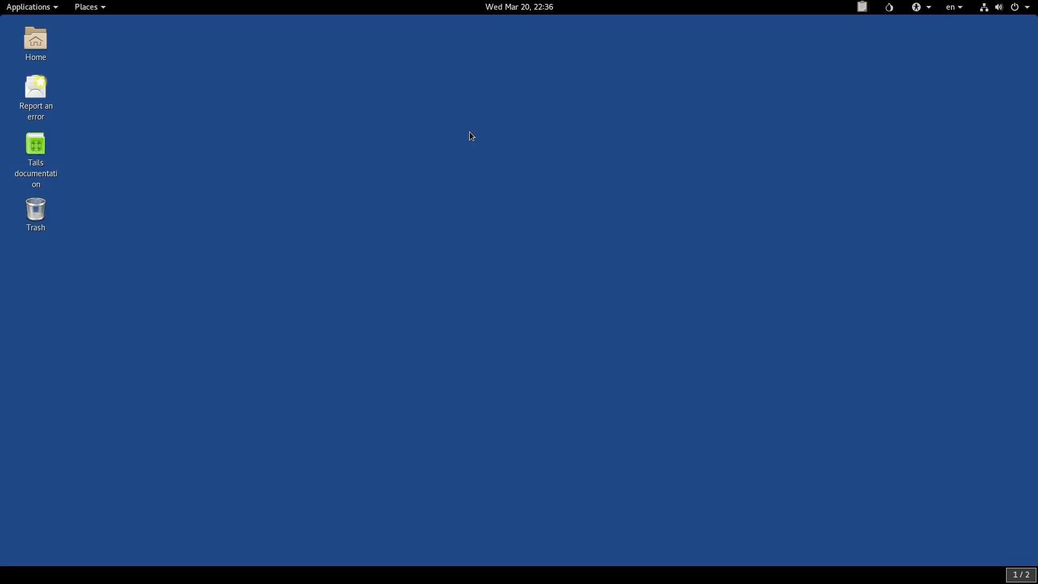
{"action": "left_click", "coordinate": [86, 6]}
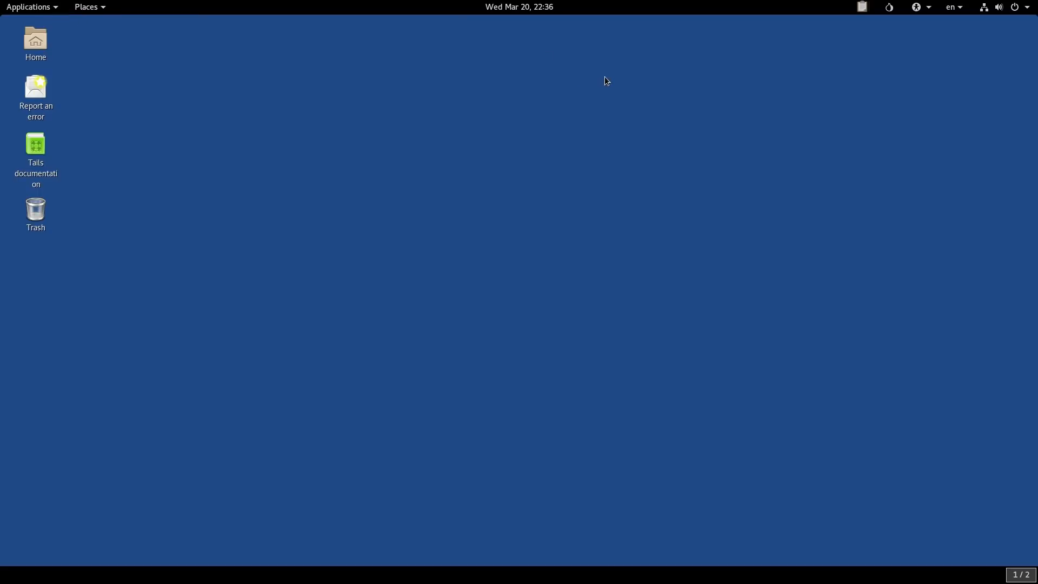
{"action": "mouse_move", "coordinate": [608, 46]}
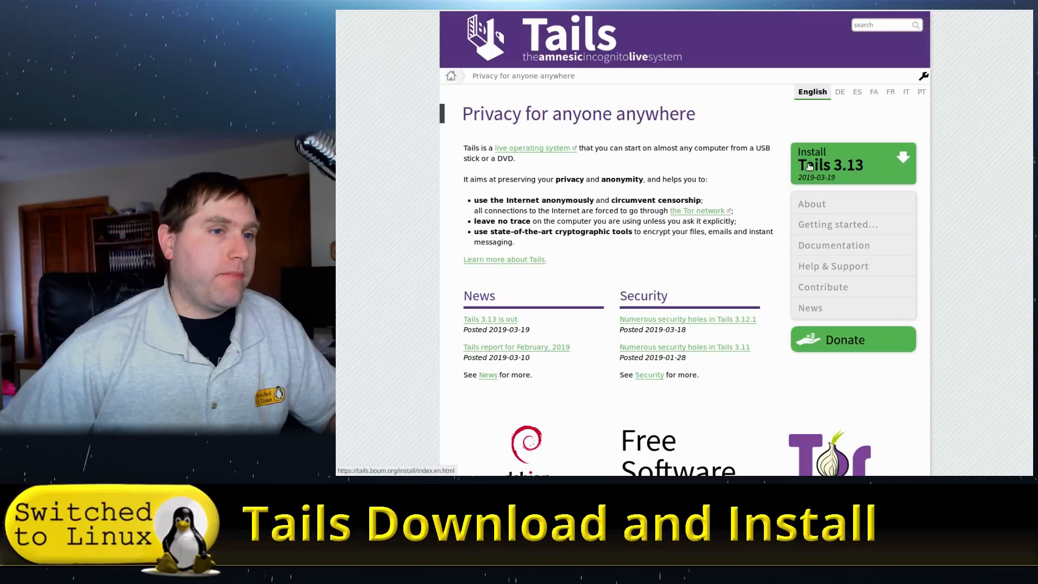
{"action": "mouse_move", "coordinate": [507, 319]}
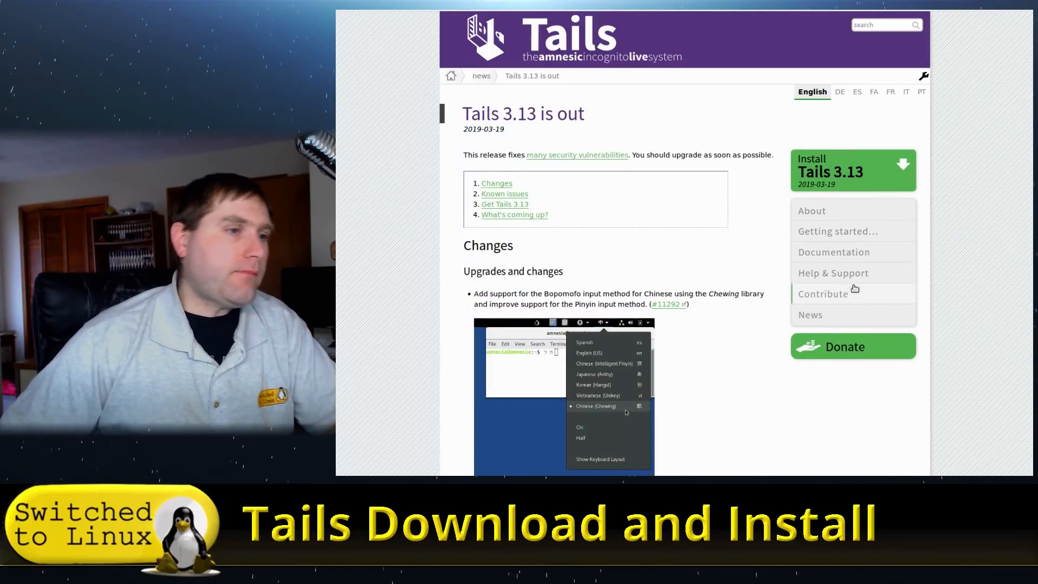
- Scroll through the Tails 3.13 changes and known issues, then back up
{"action": "scroll", "scroll_direction": "down", "scroll_amount": 3}
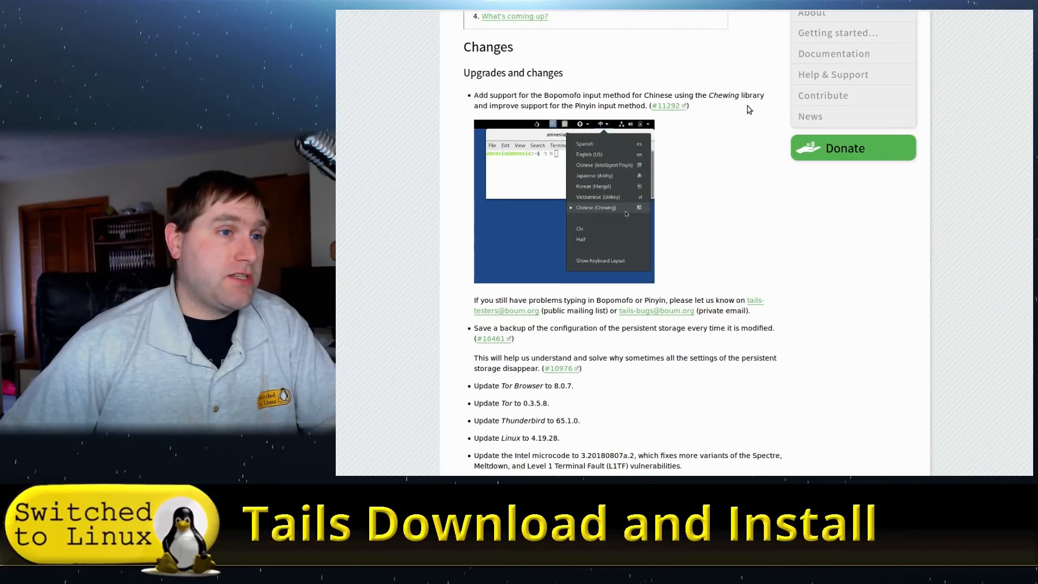
{"action": "scroll", "scroll_direction": "down", "scroll_amount": 3}
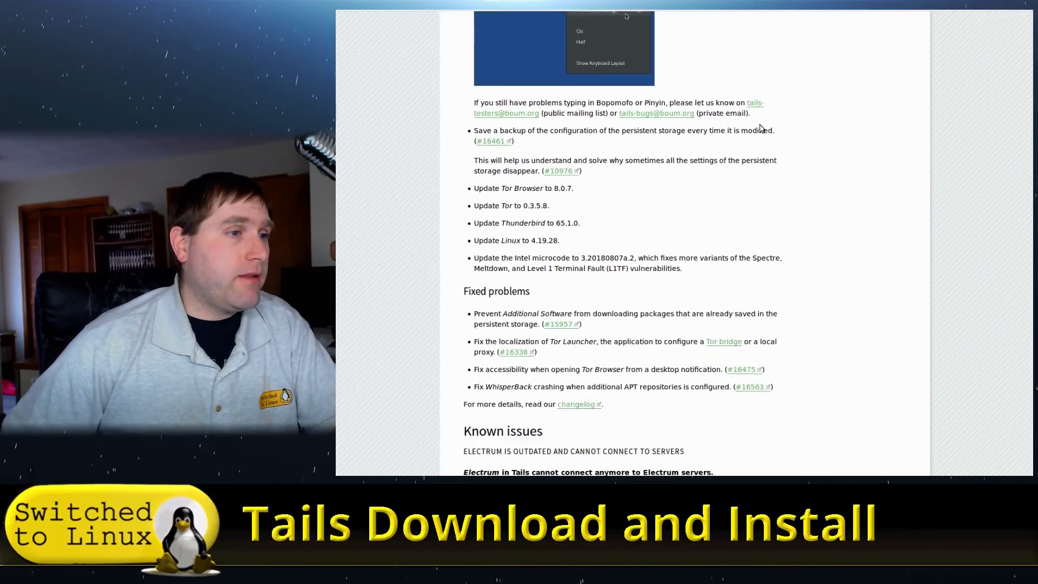
{"action": "scroll", "scroll_direction": "down", "scroll_amount": 3}
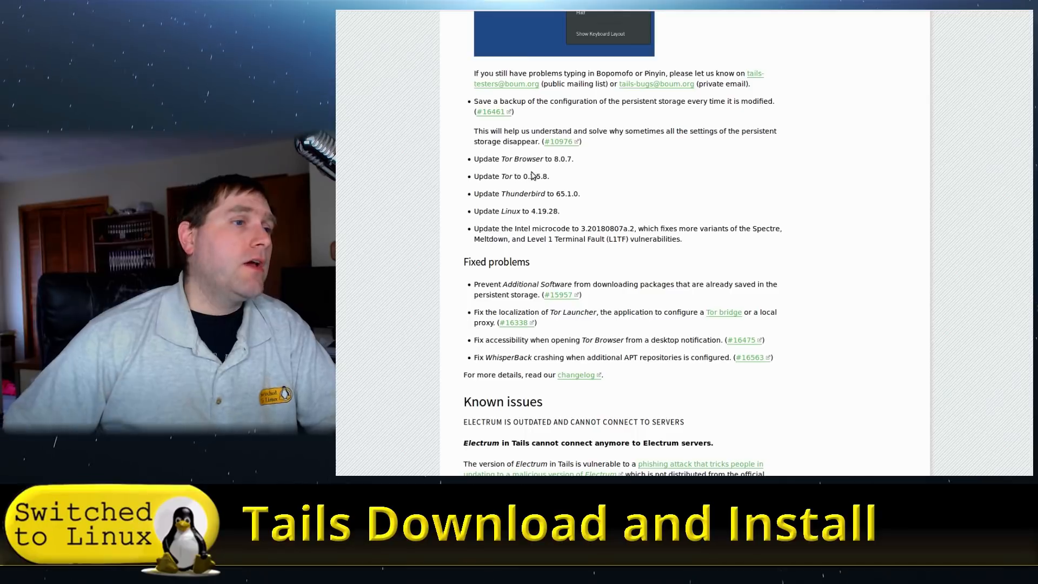
{"action": "mouse_move", "coordinate": [583, 178]}
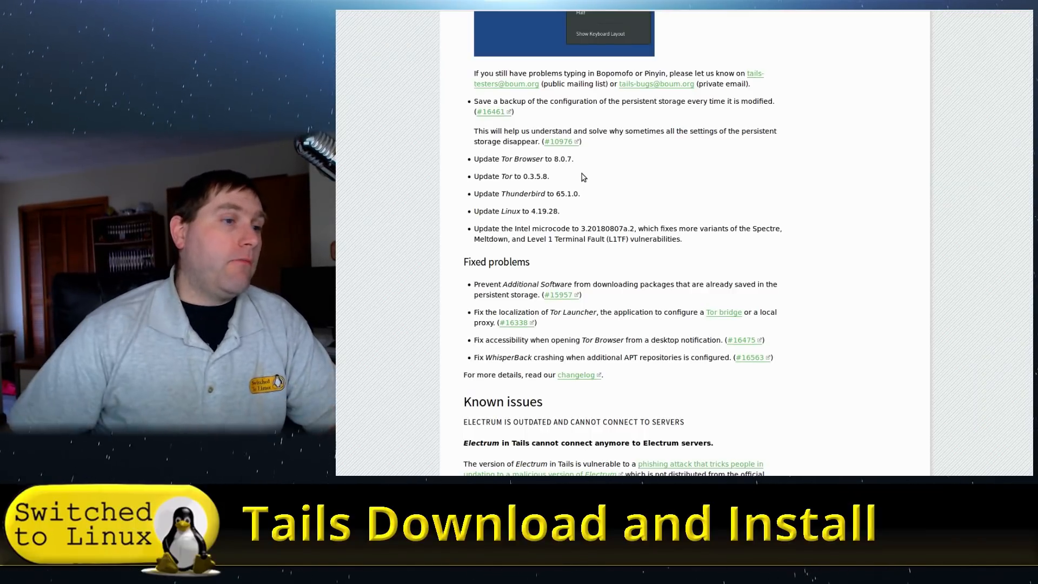
{"action": "mouse_move", "coordinate": [583, 218]}
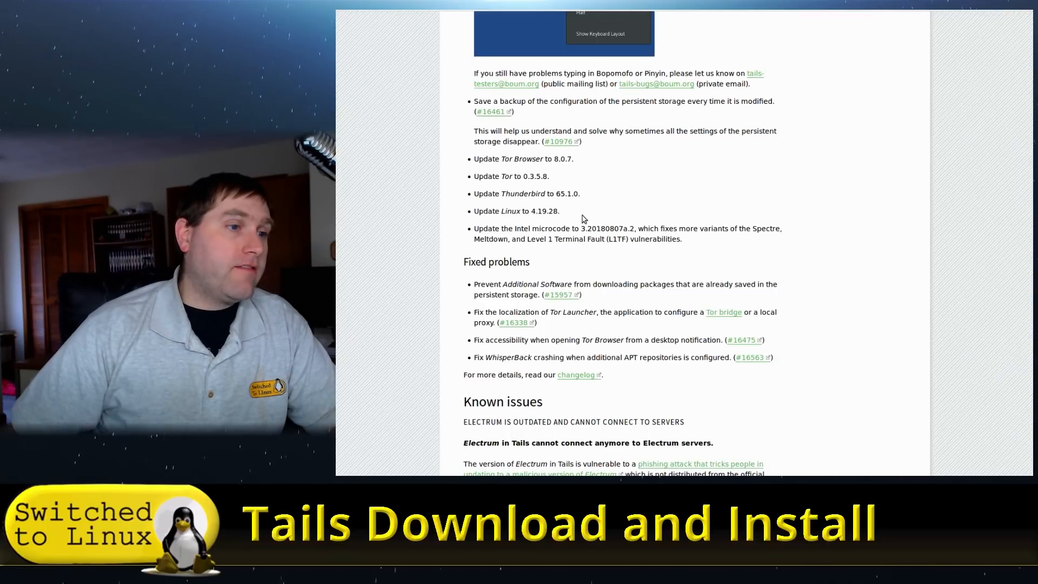
{"action": "mouse_move", "coordinate": [632, 258]}
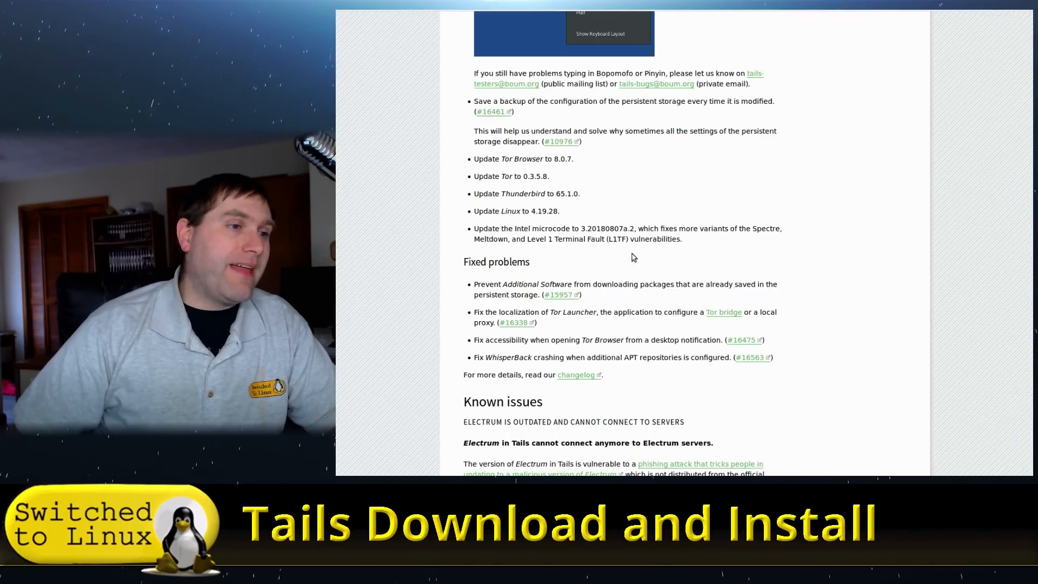
{"action": "mouse_move", "coordinate": [404, 230]}
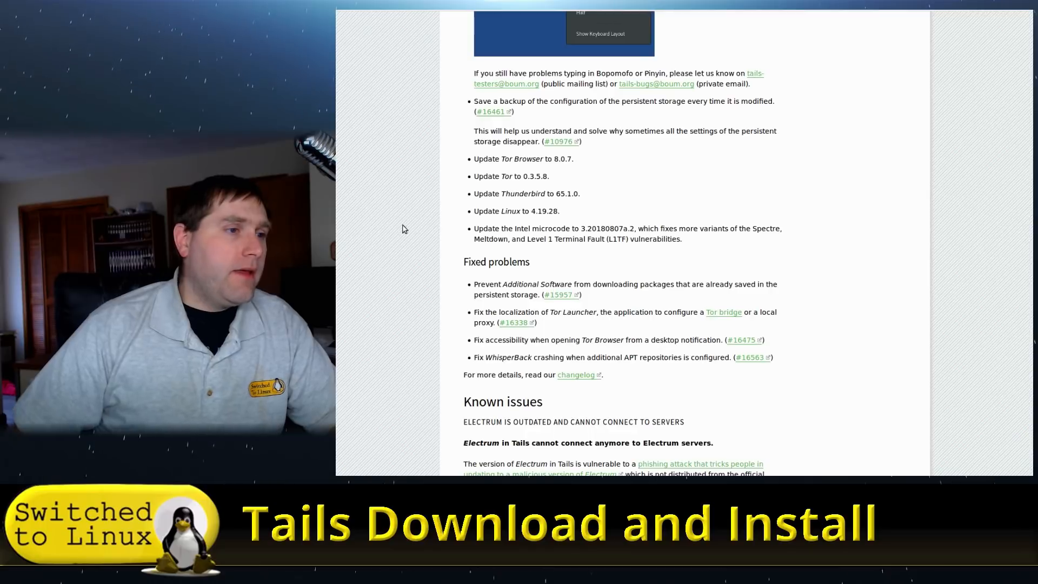
{"action": "mouse_move", "coordinate": [779, 248]}
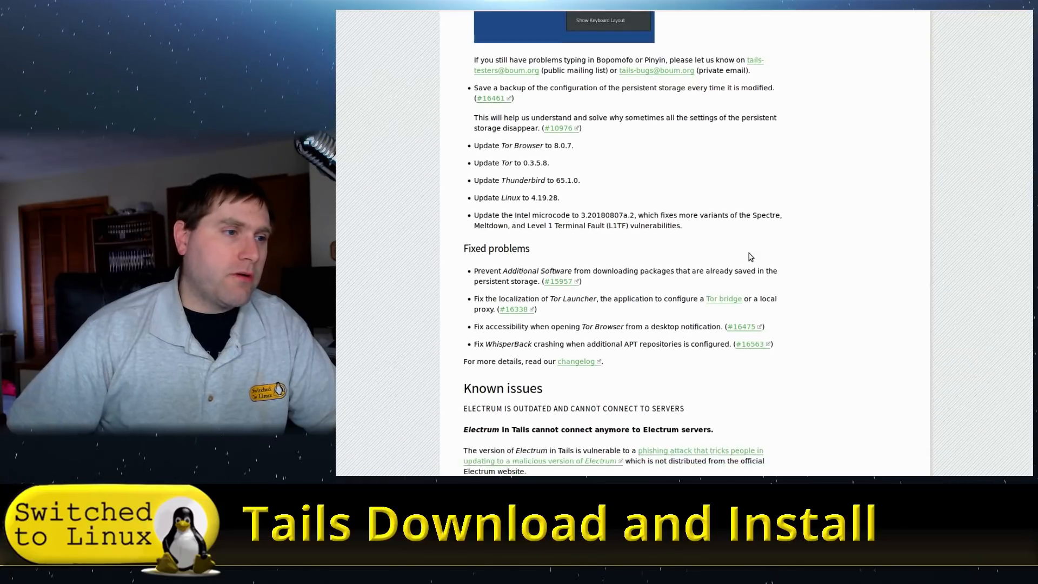
{"action": "scroll", "scroll_direction": "down", "scroll_amount": 3}
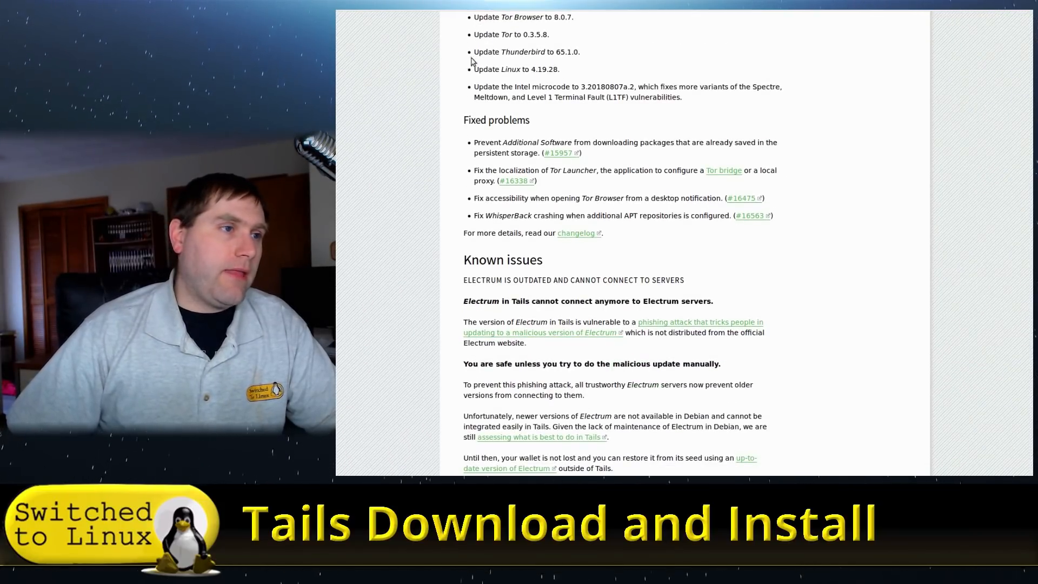
{"action": "mouse_move", "coordinate": [558, 207]}
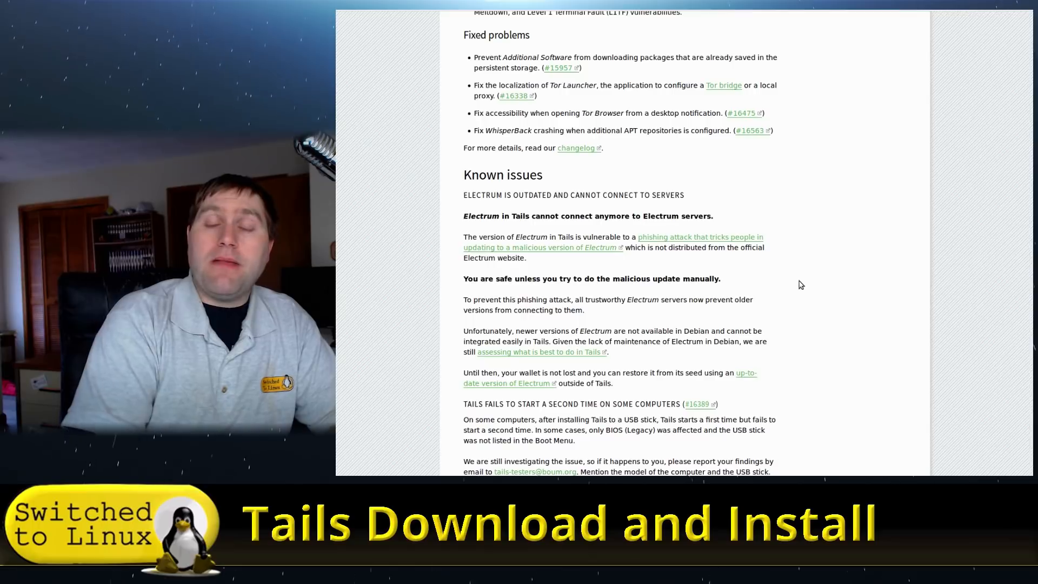
{"action": "scroll", "scroll_direction": "down", "scroll_amount": 3}
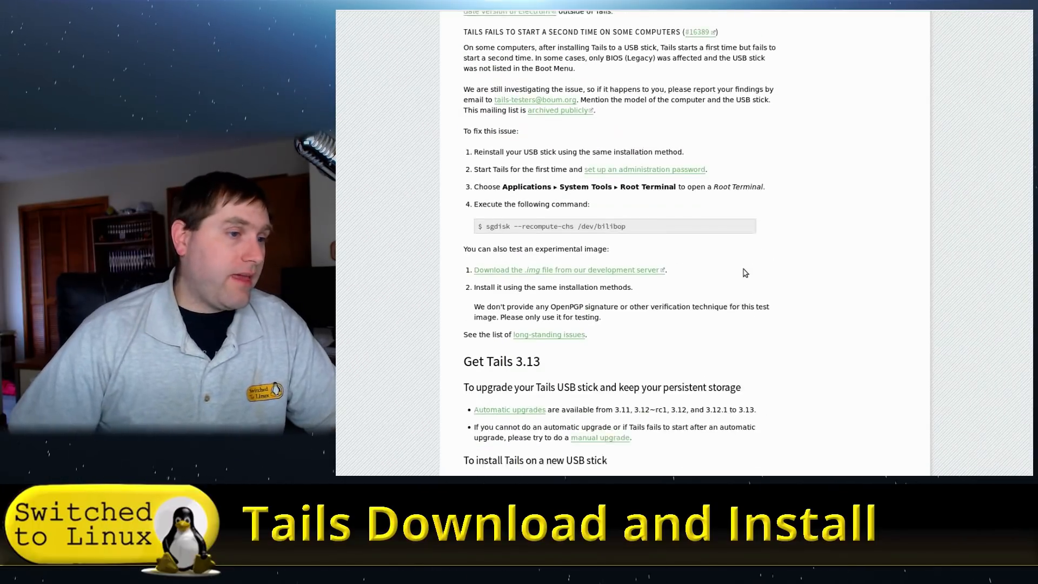
{"action": "scroll", "scroll_direction": "up", "scroll_amount": 3}
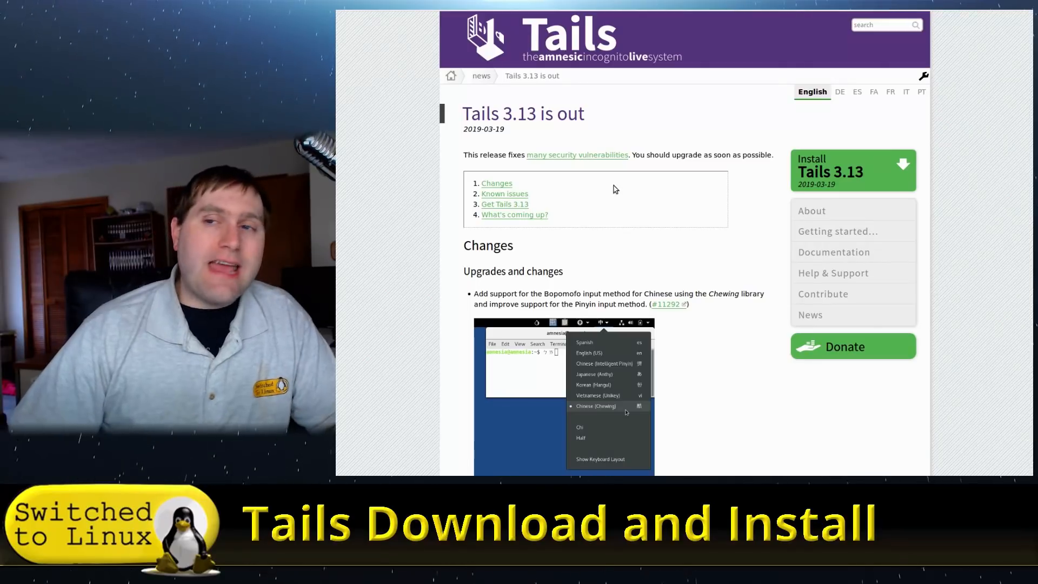
{"action": "mouse_move", "coordinate": [793, 124]}
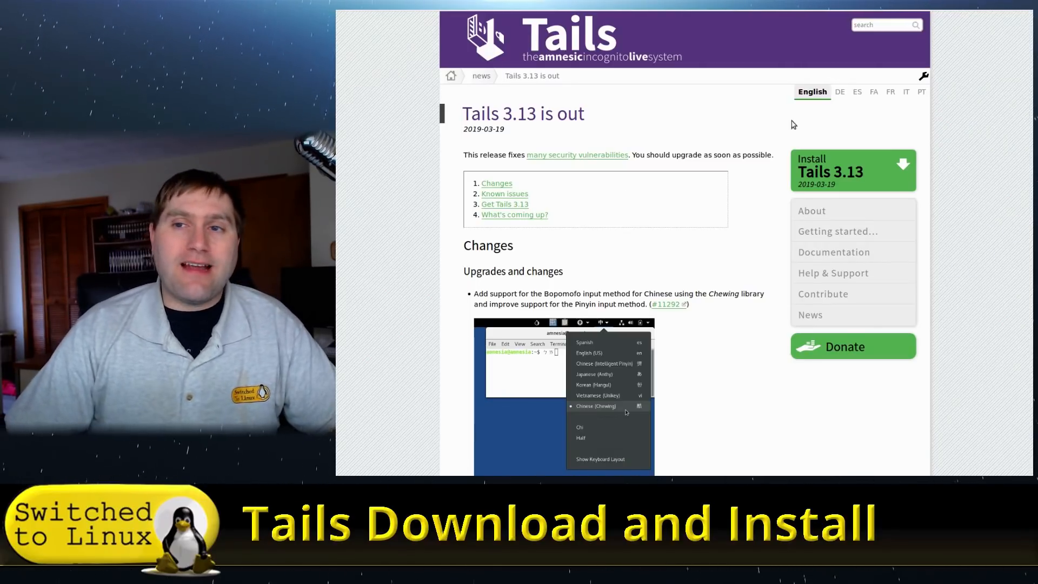